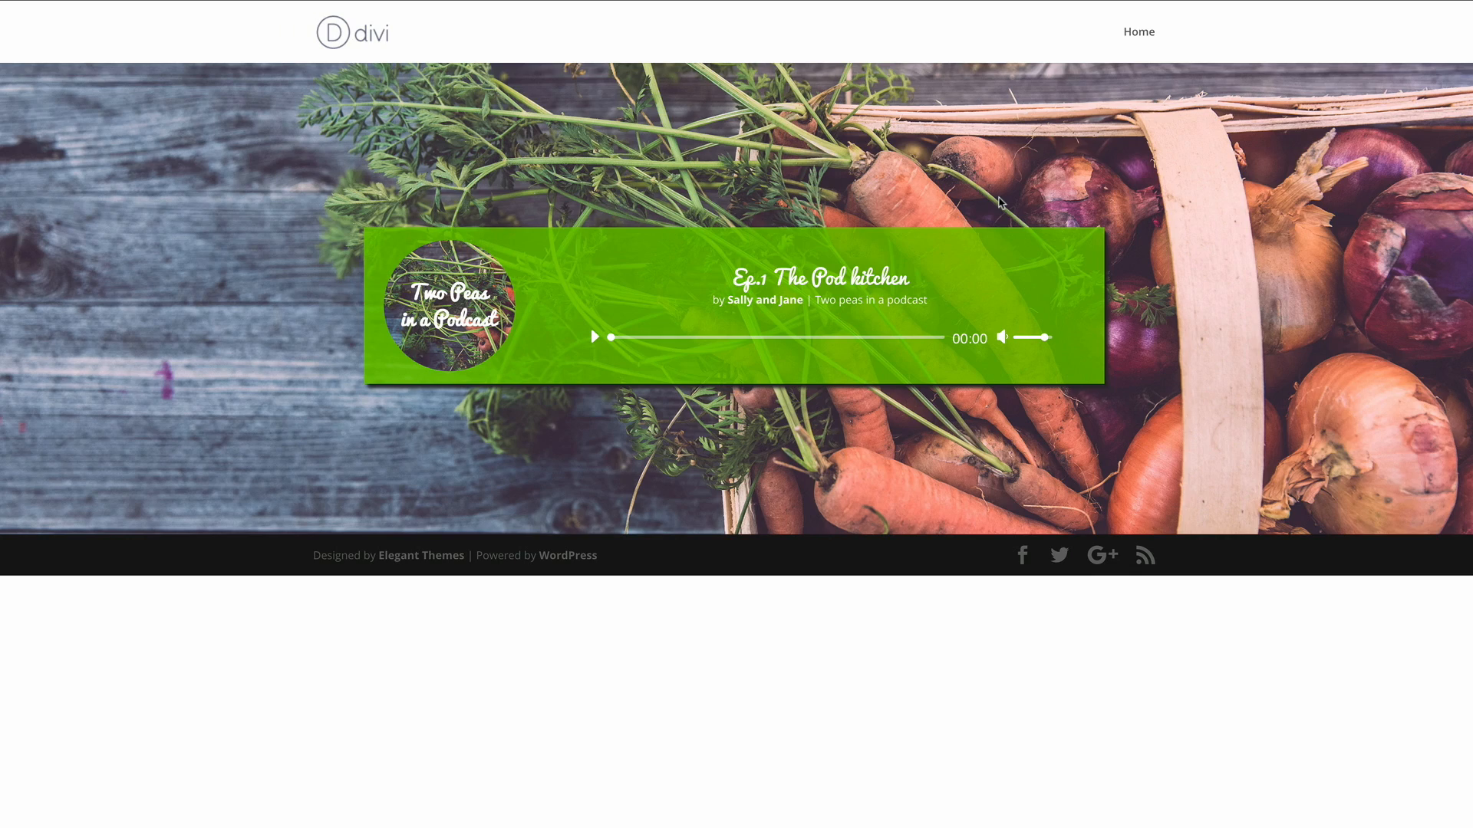
# - Create a new page titled audio3 and enable the Divi Builder on it
pyautogui.scroll(-3)
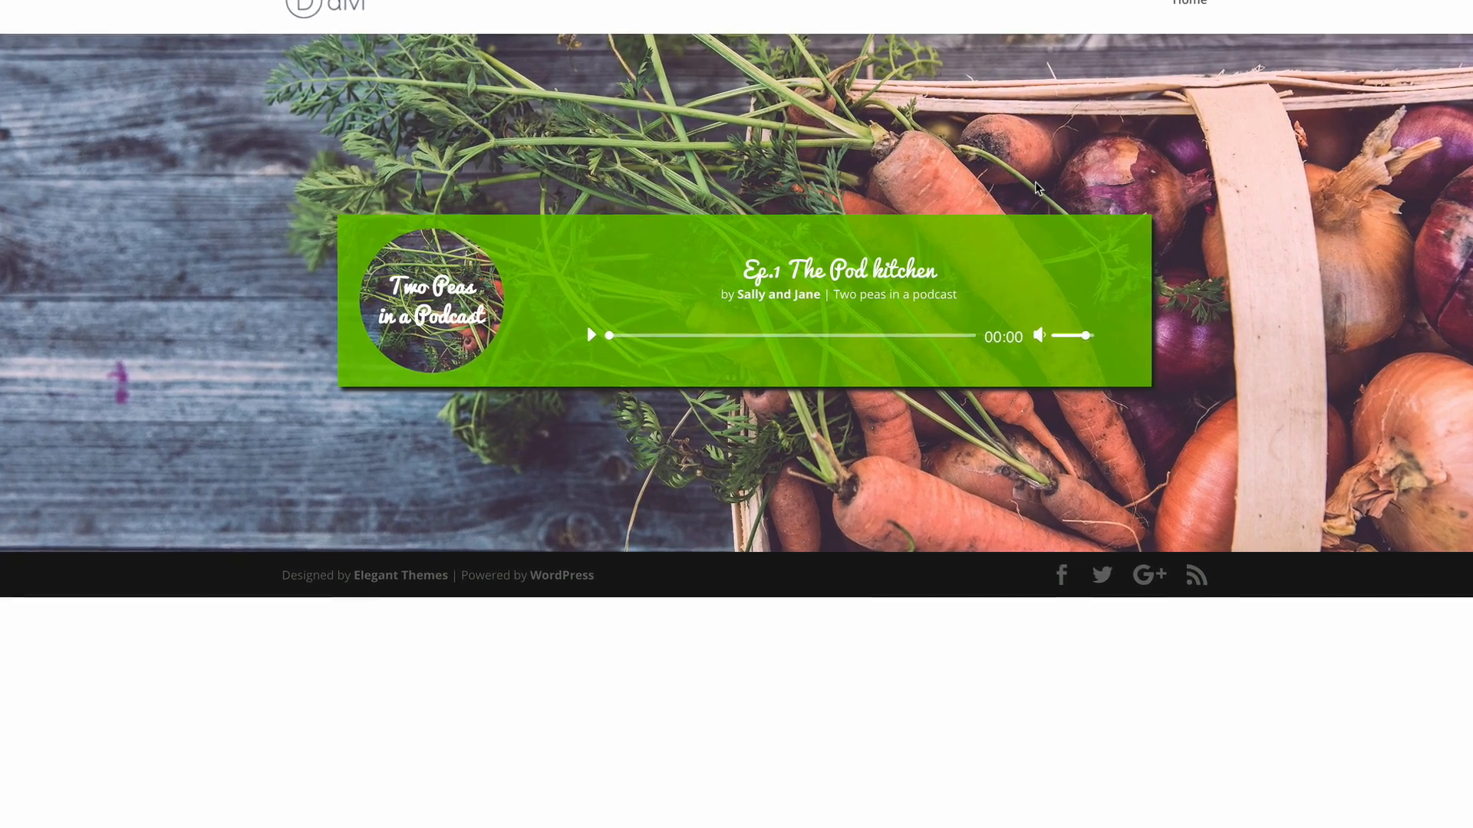
pyautogui.scroll(-3)
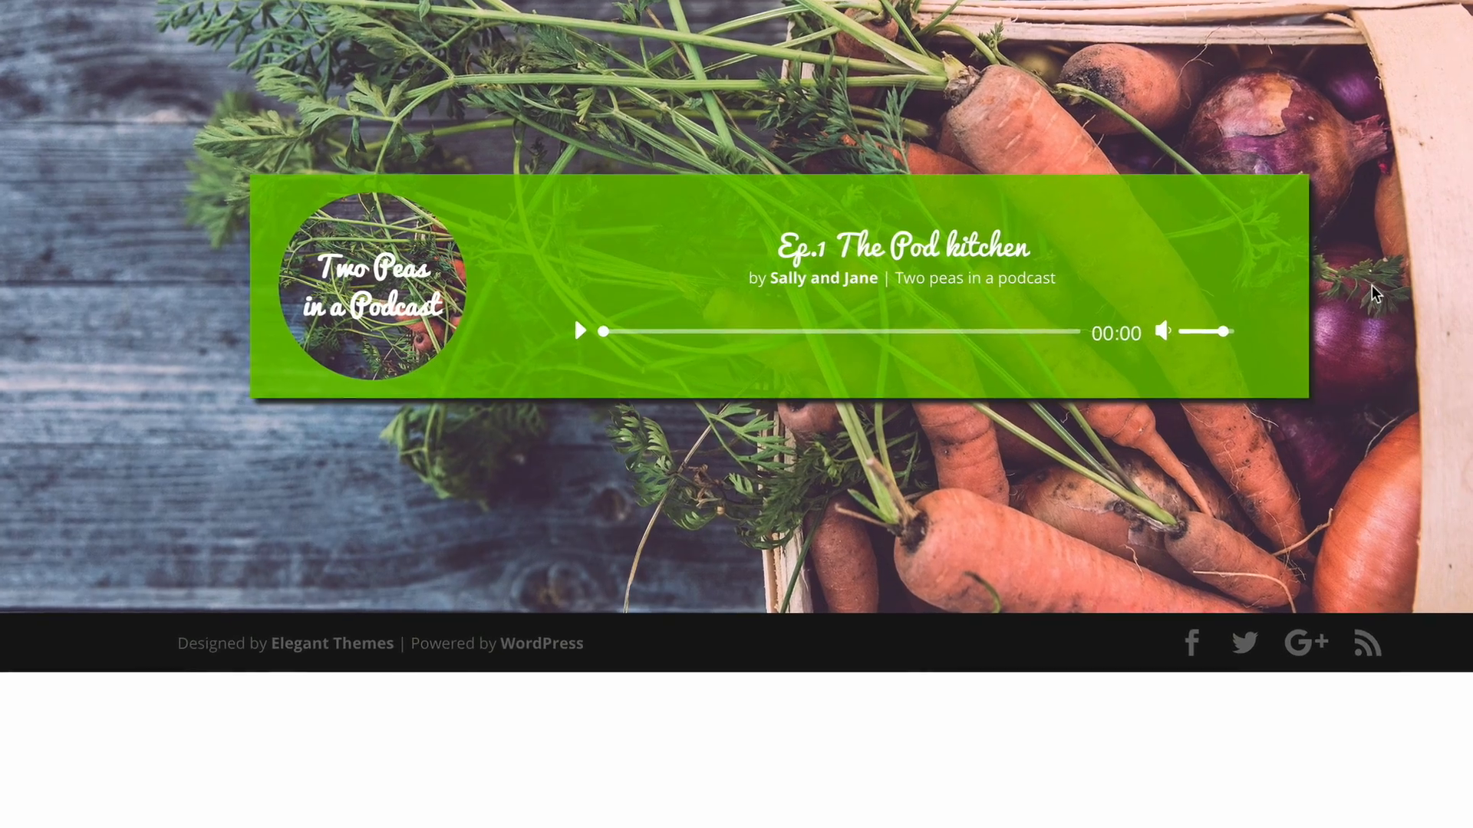
pyautogui.scroll(-3)
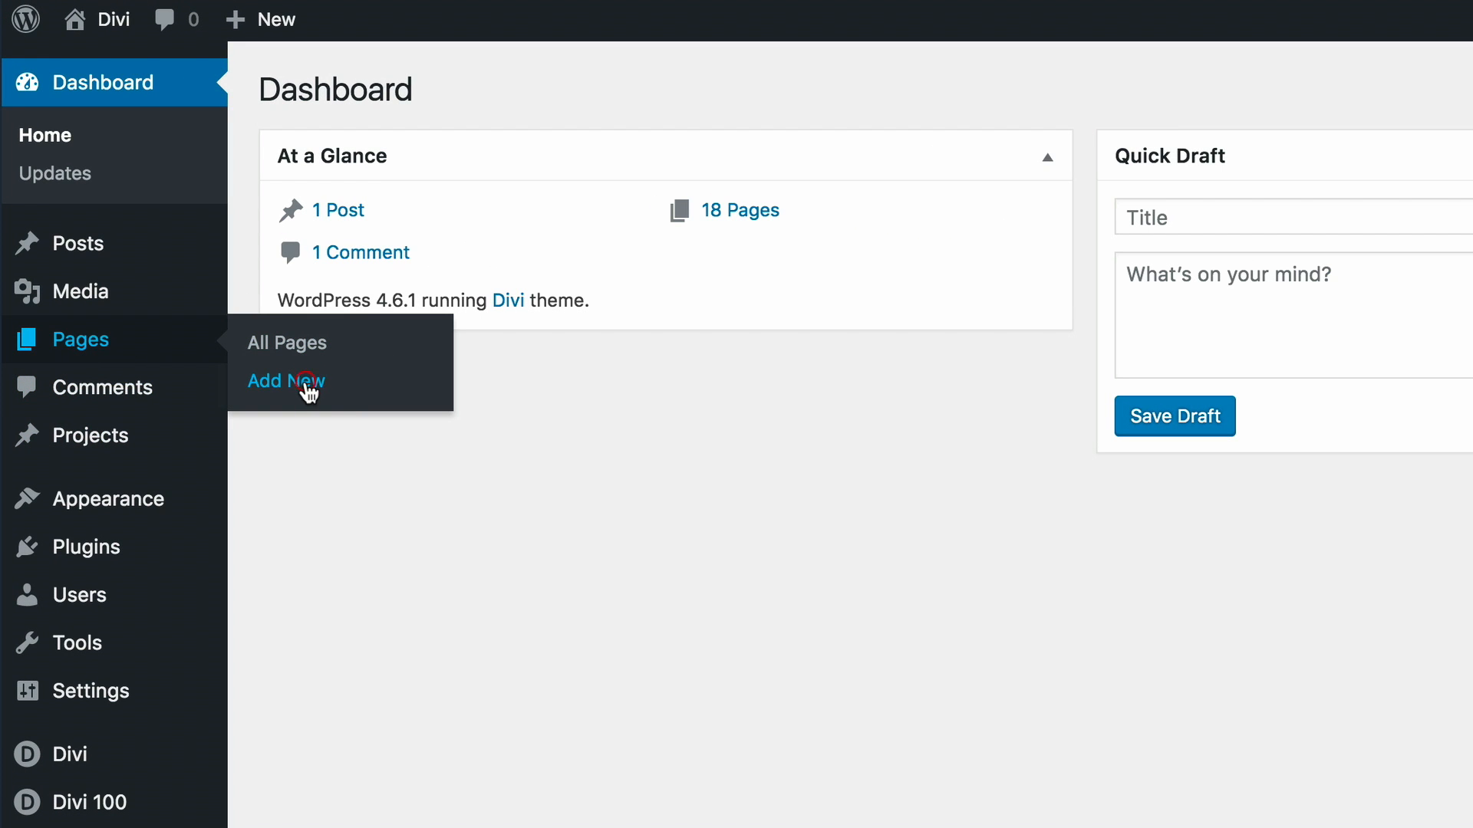
pyautogui.click(285, 381)
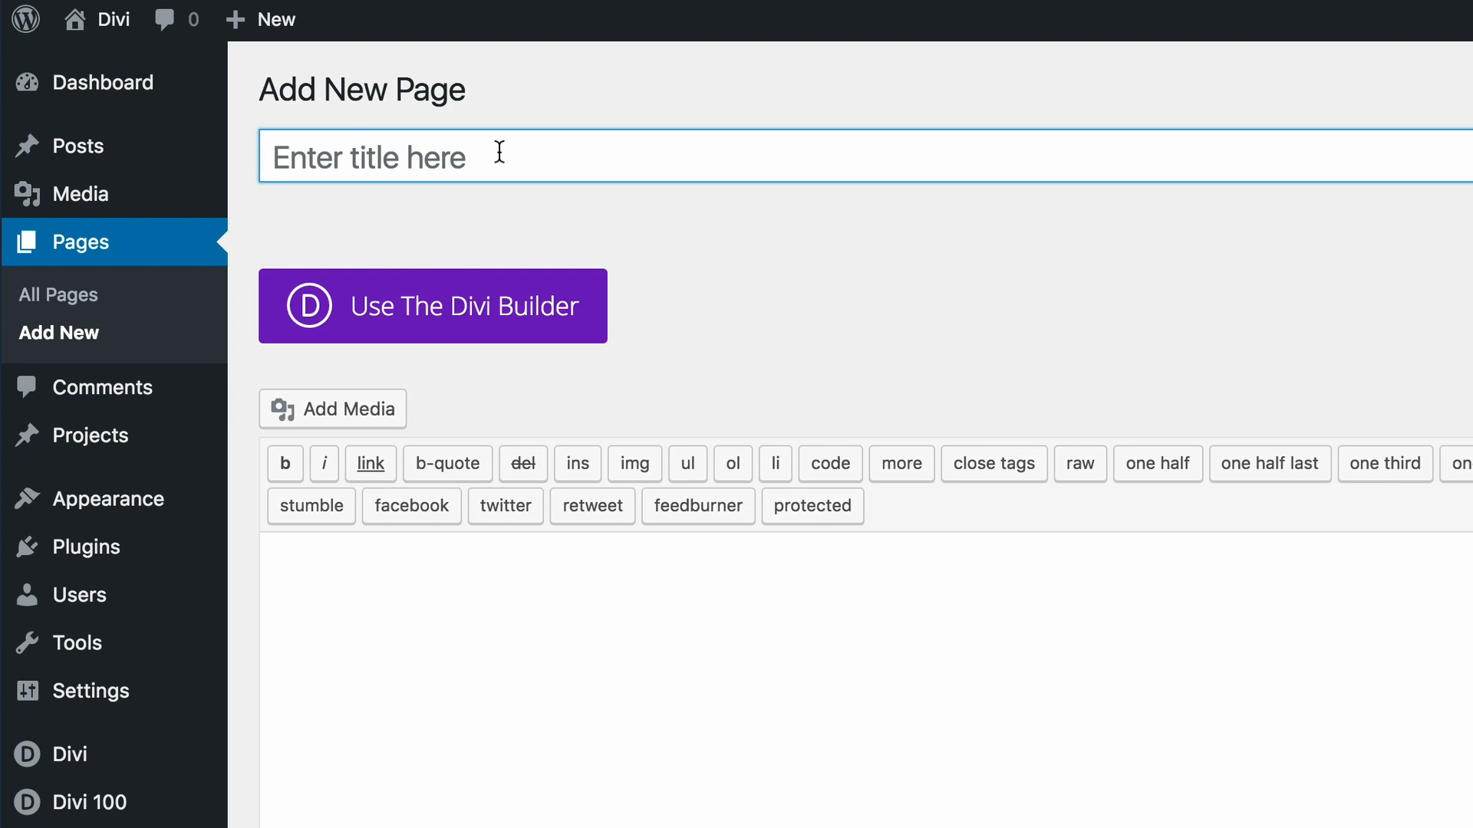
pyautogui.write('audio3')
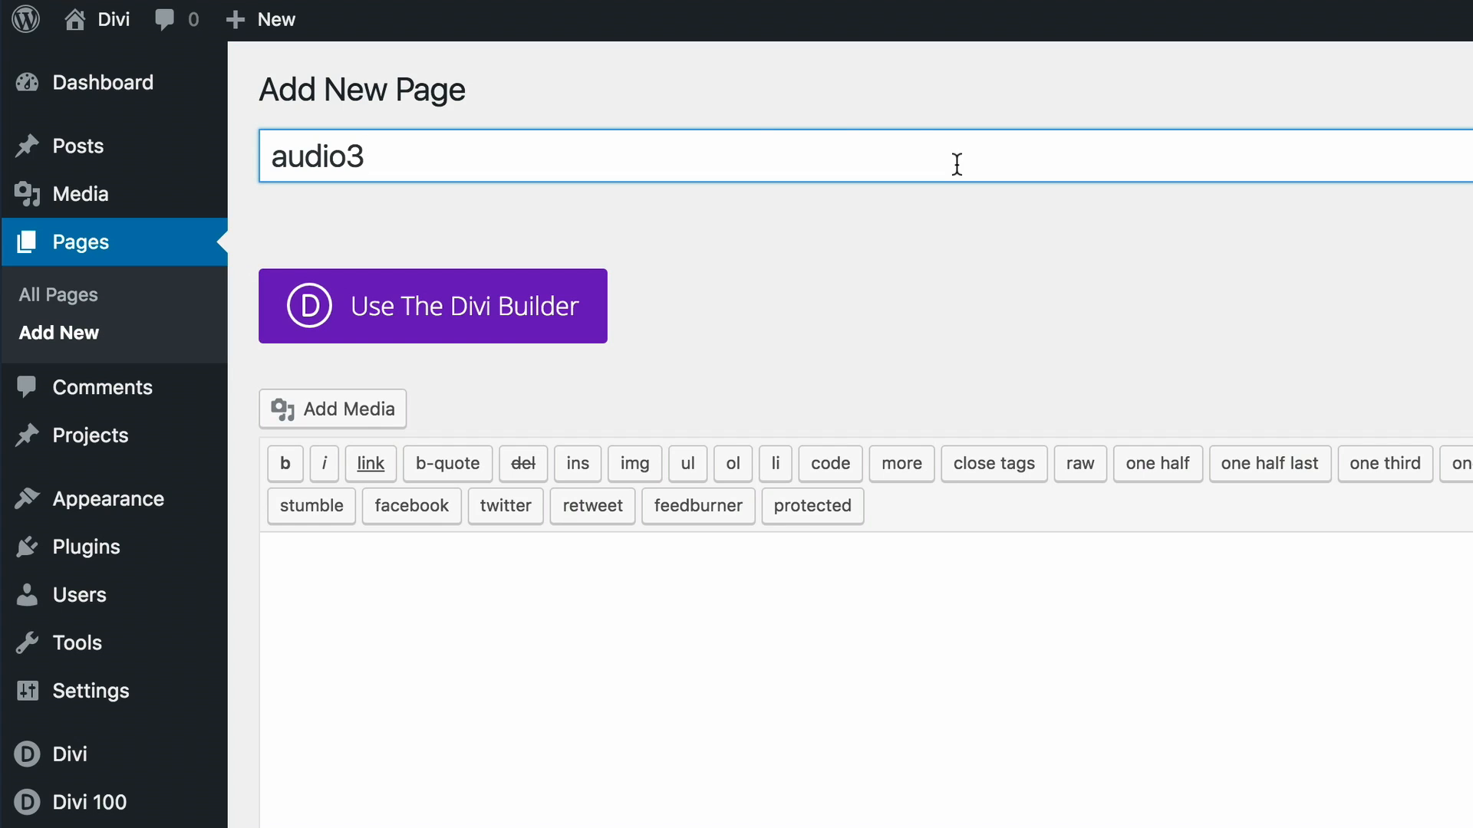
pyautogui.click(432, 305)
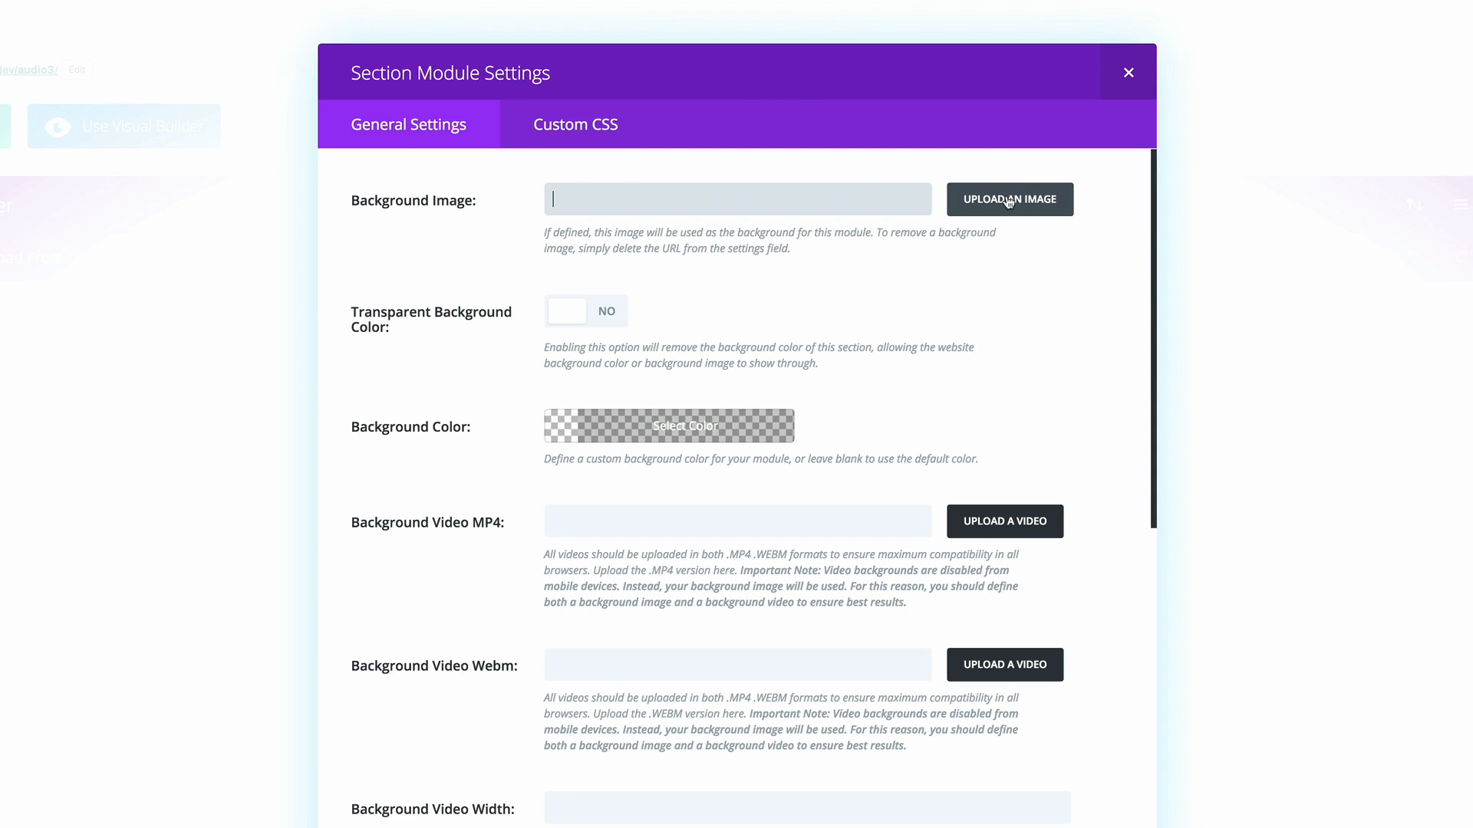
# - Set the carrots-and-onions photo as the first section's background and save it
pyautogui.click(1009, 198)
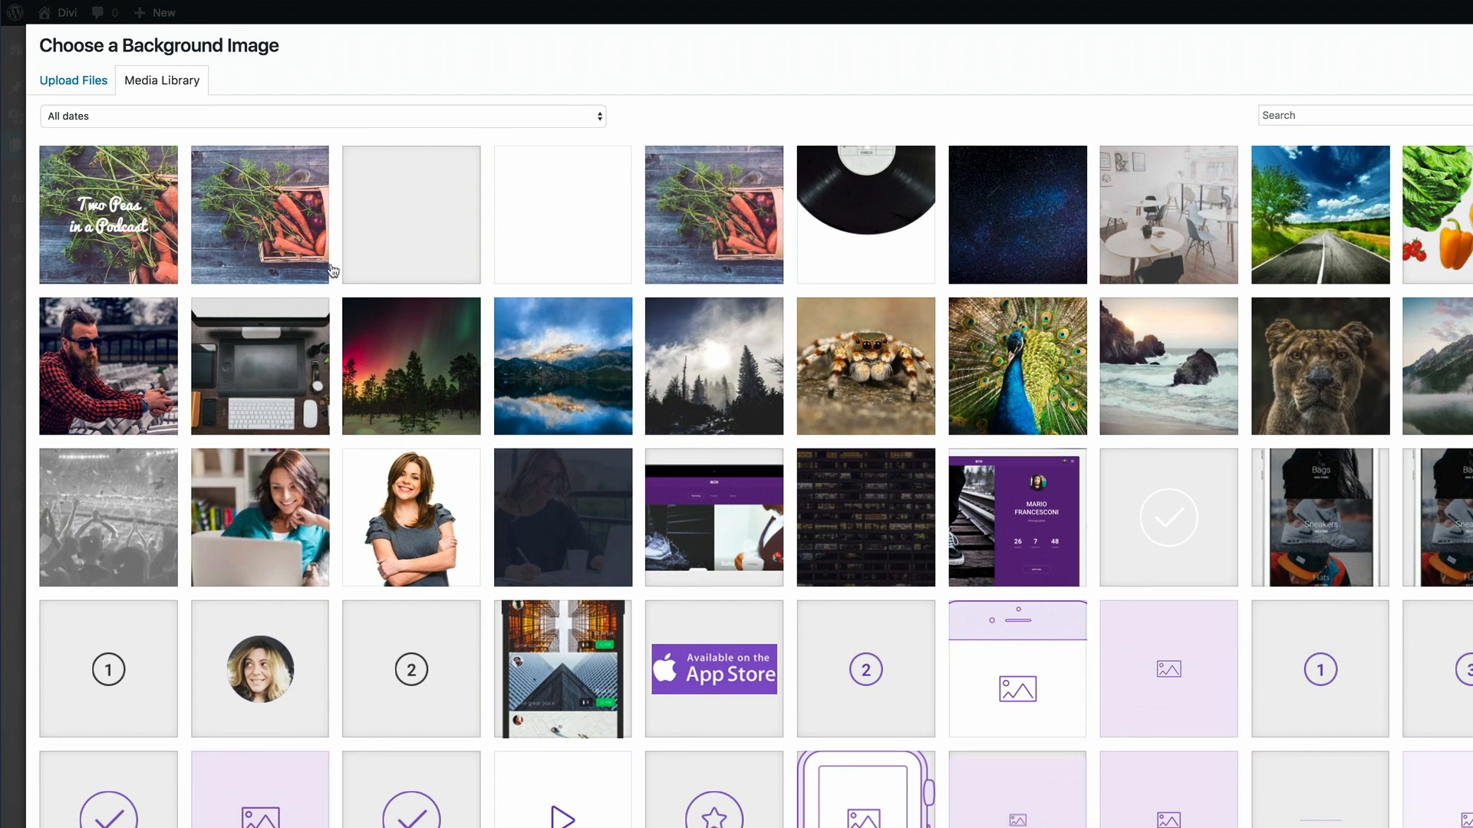
pyautogui.moveTo(743, 212)
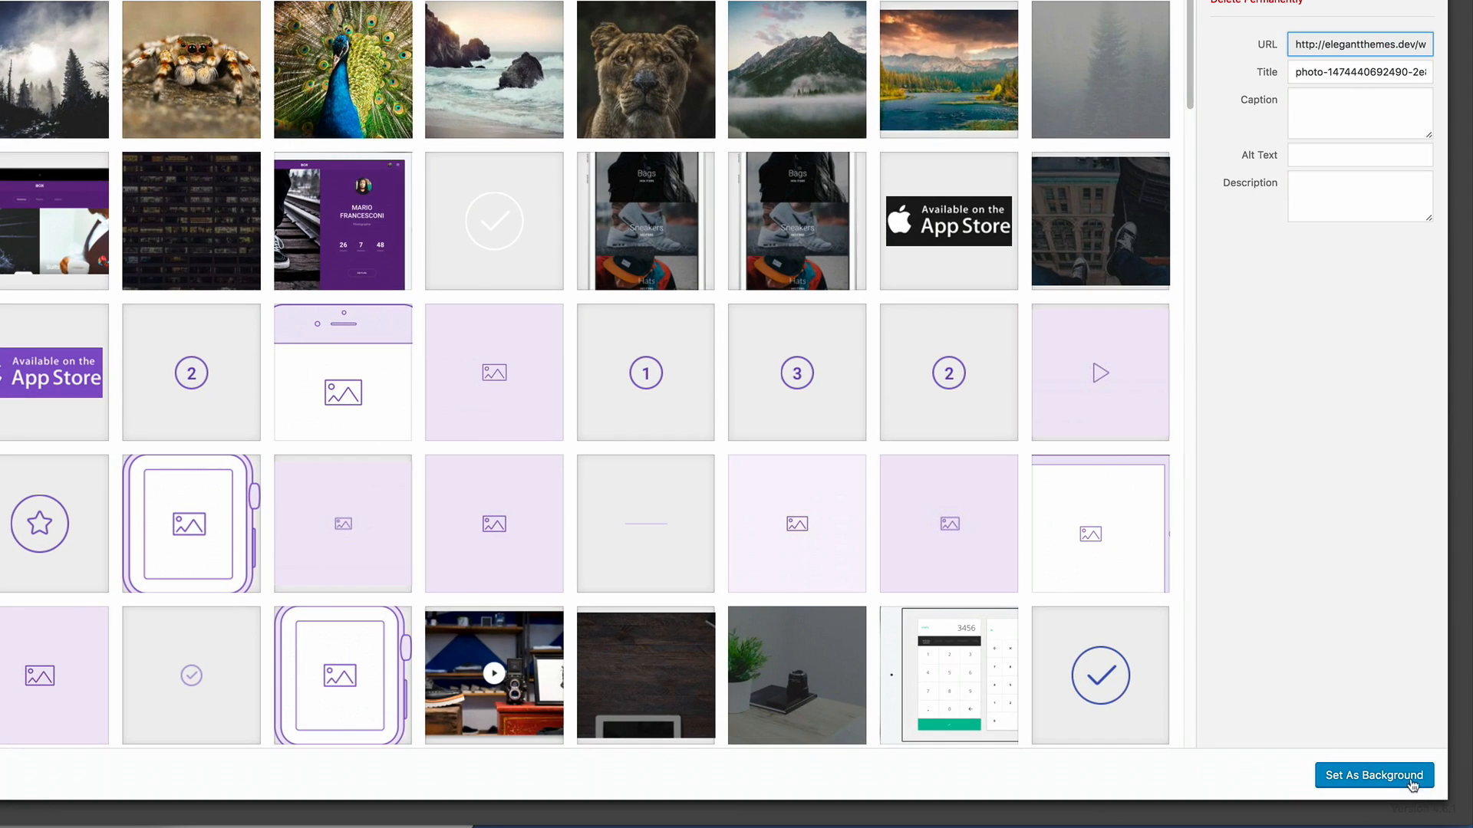
pyautogui.click(1373, 777)
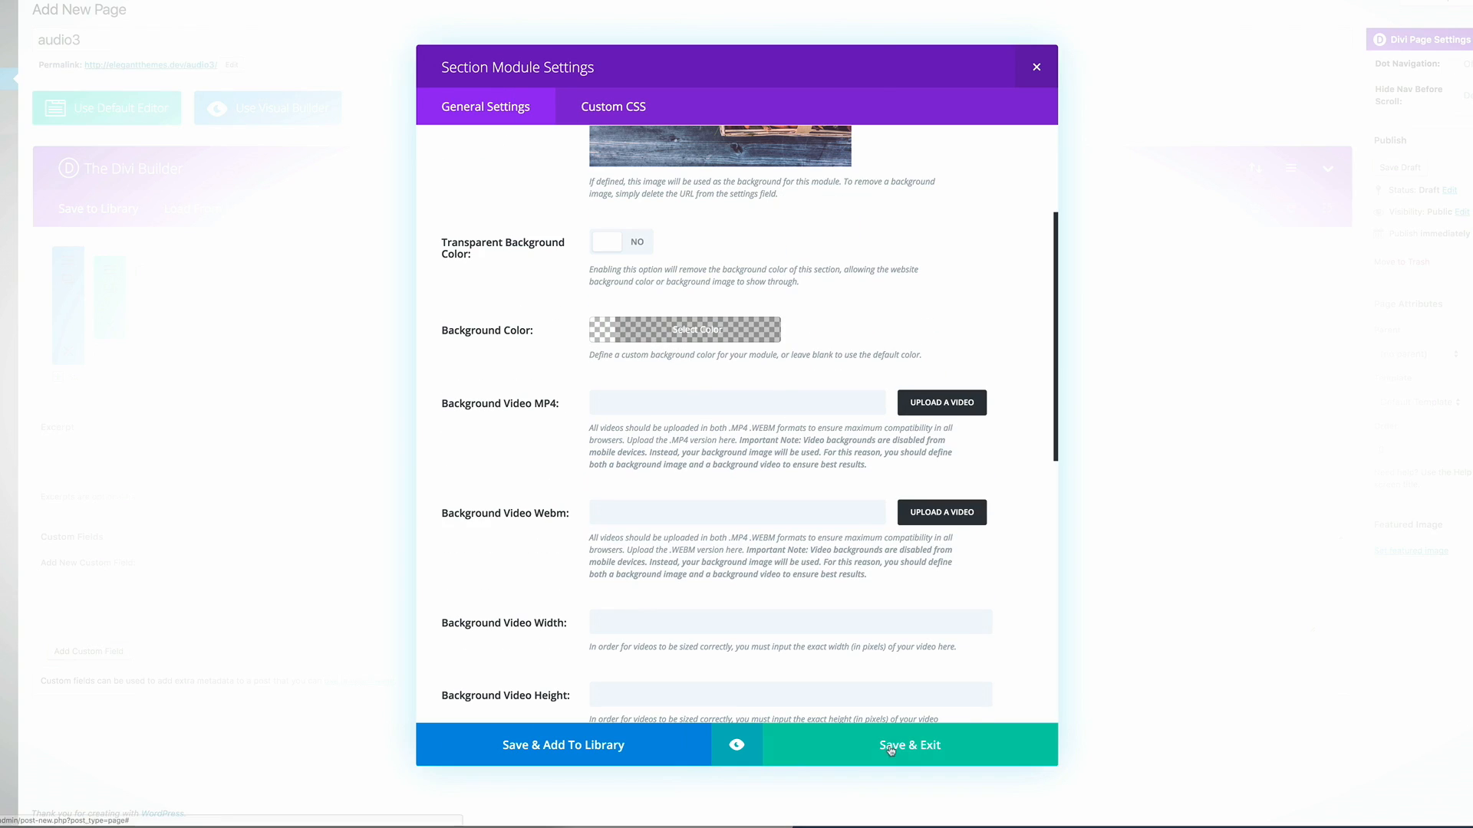
pyautogui.click(908, 746)
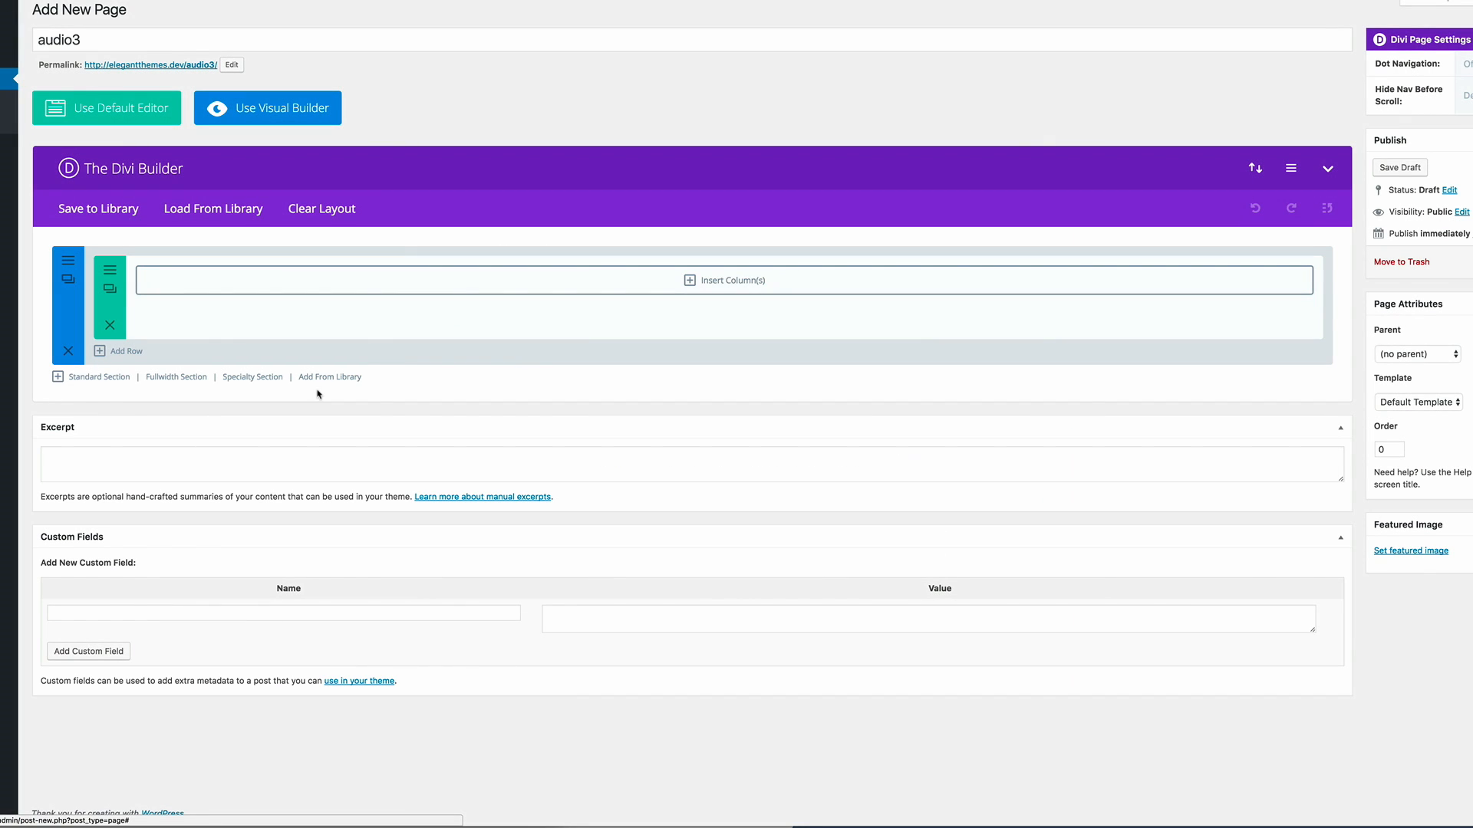
pyautogui.moveTo(110, 271)
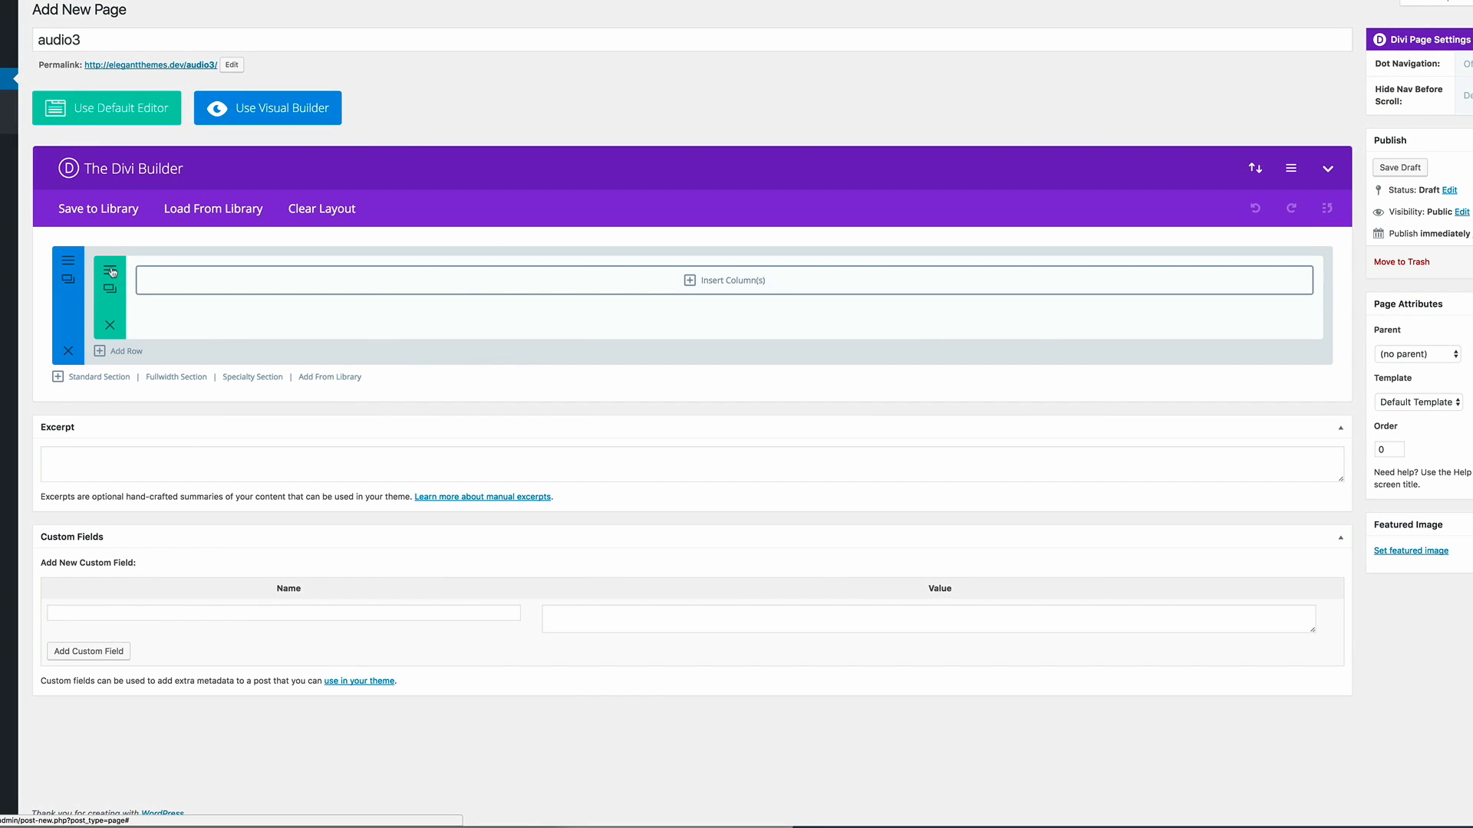
# - Give the row a custom width of 50% and save the row settings
pyautogui.click(109, 265)
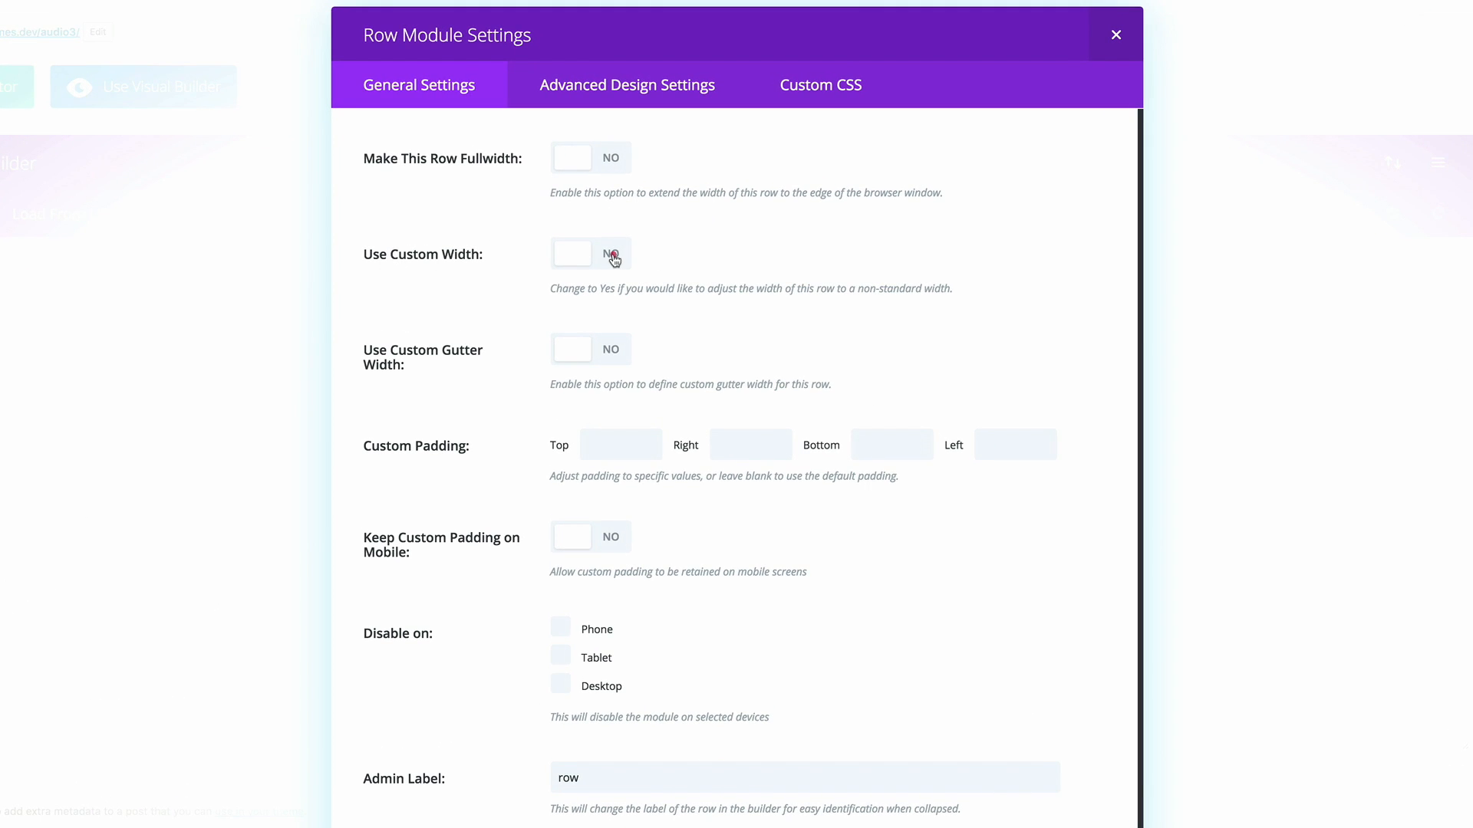
pyautogui.click(591, 255)
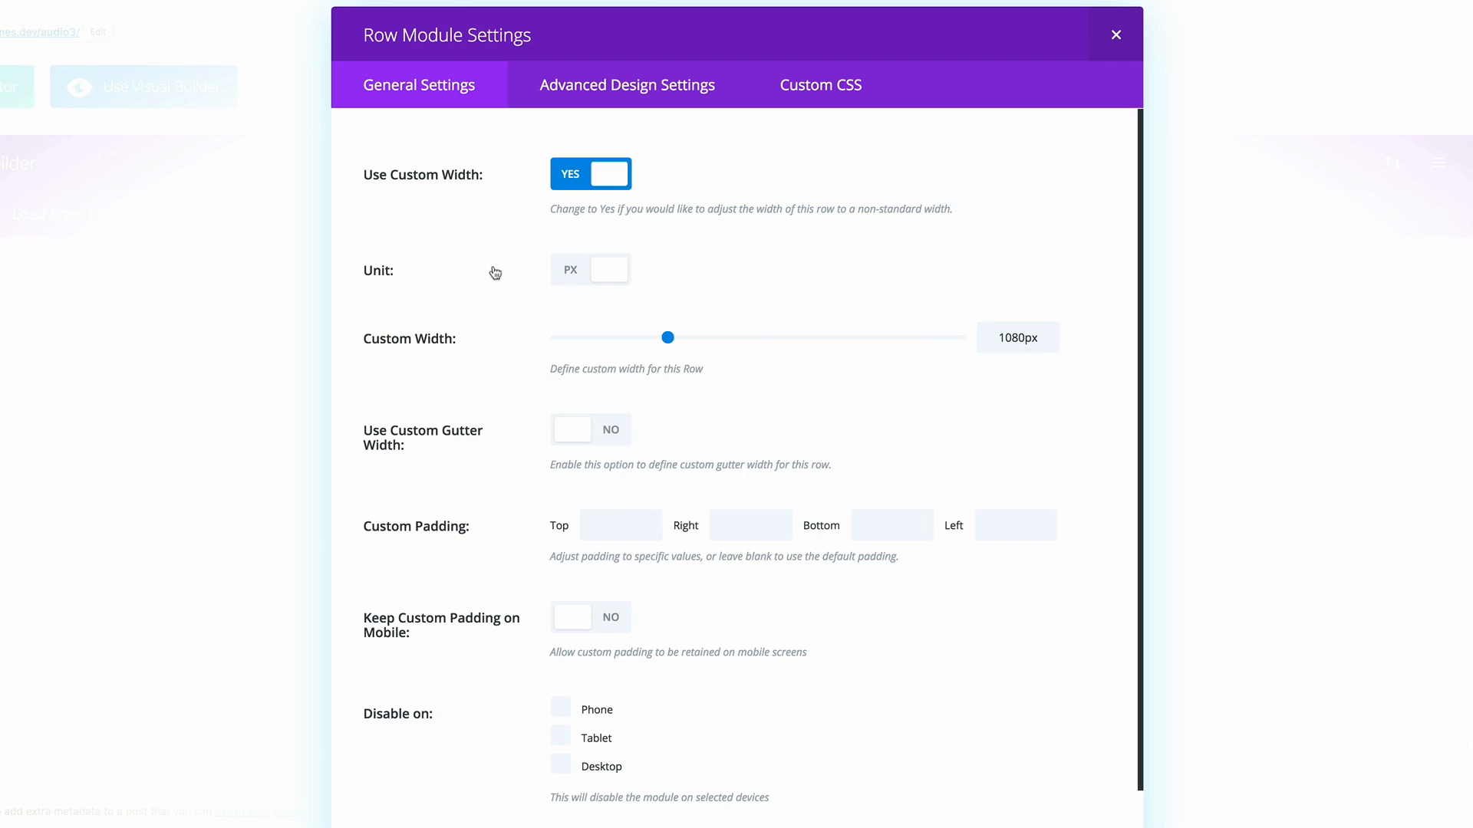
pyautogui.click(607, 270)
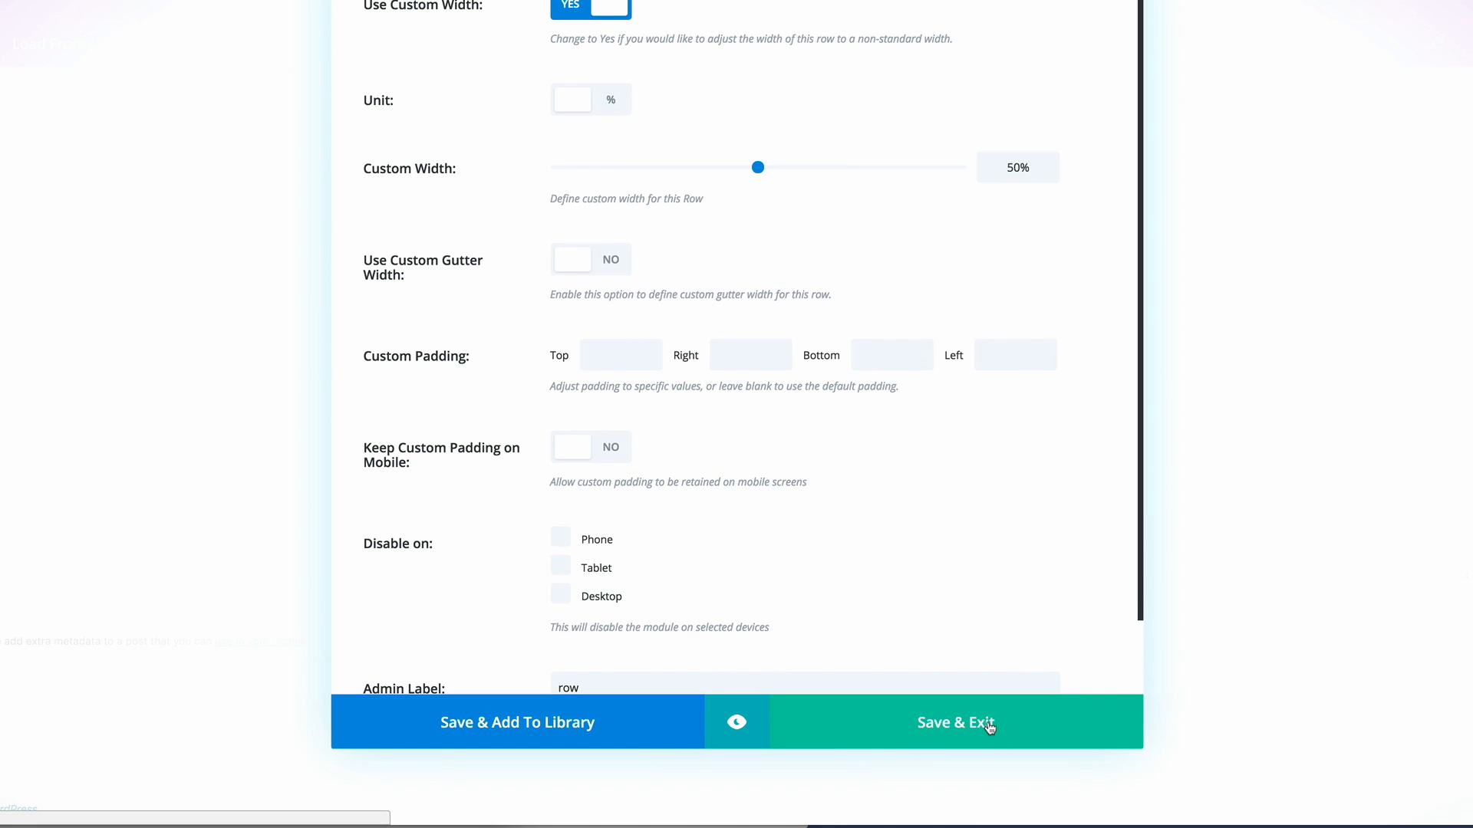
pyautogui.click(956, 722)
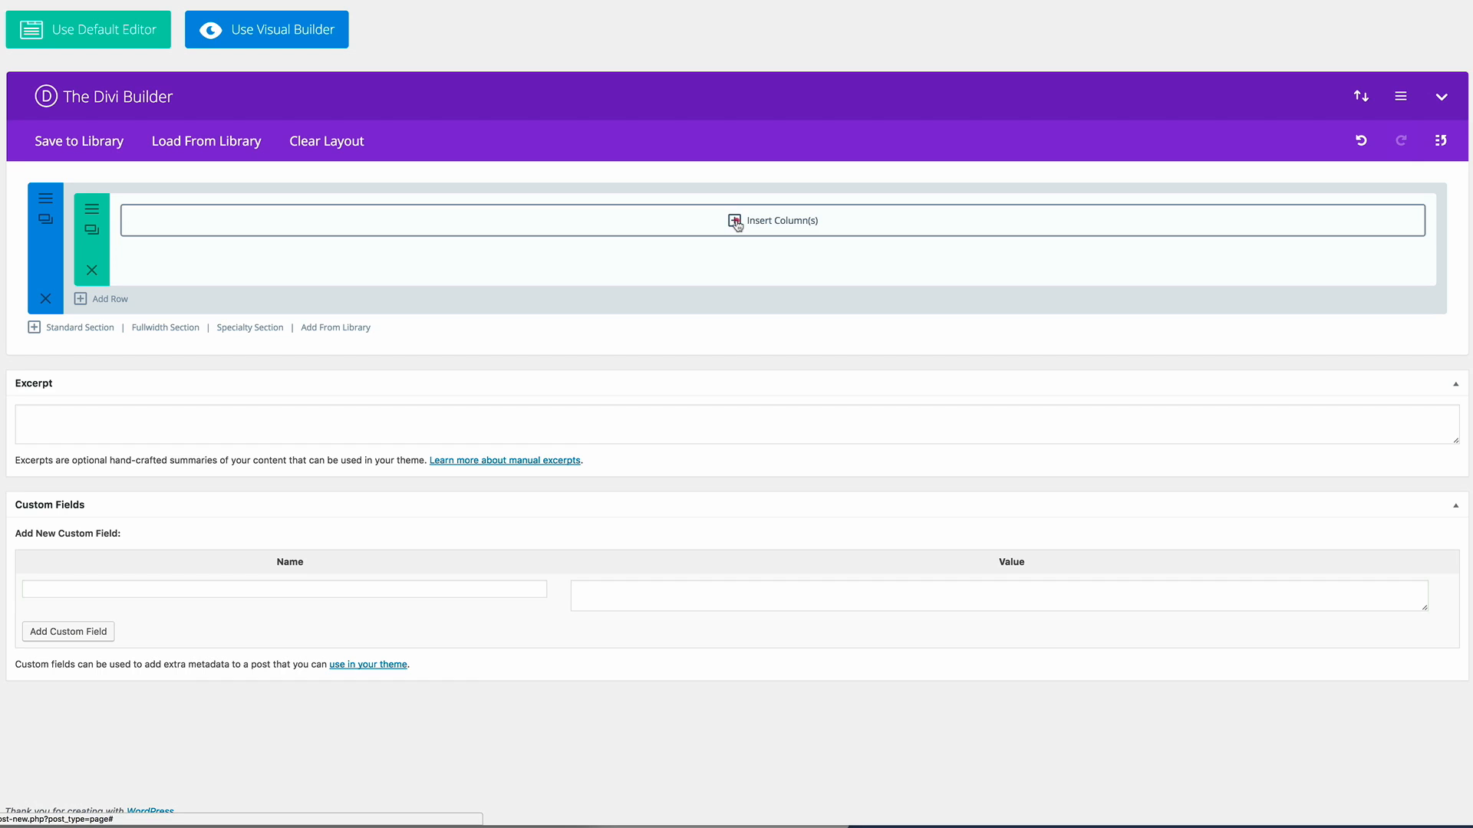
# - Insert a column with an Audio module and choose its audio file
pyautogui.click(735, 221)
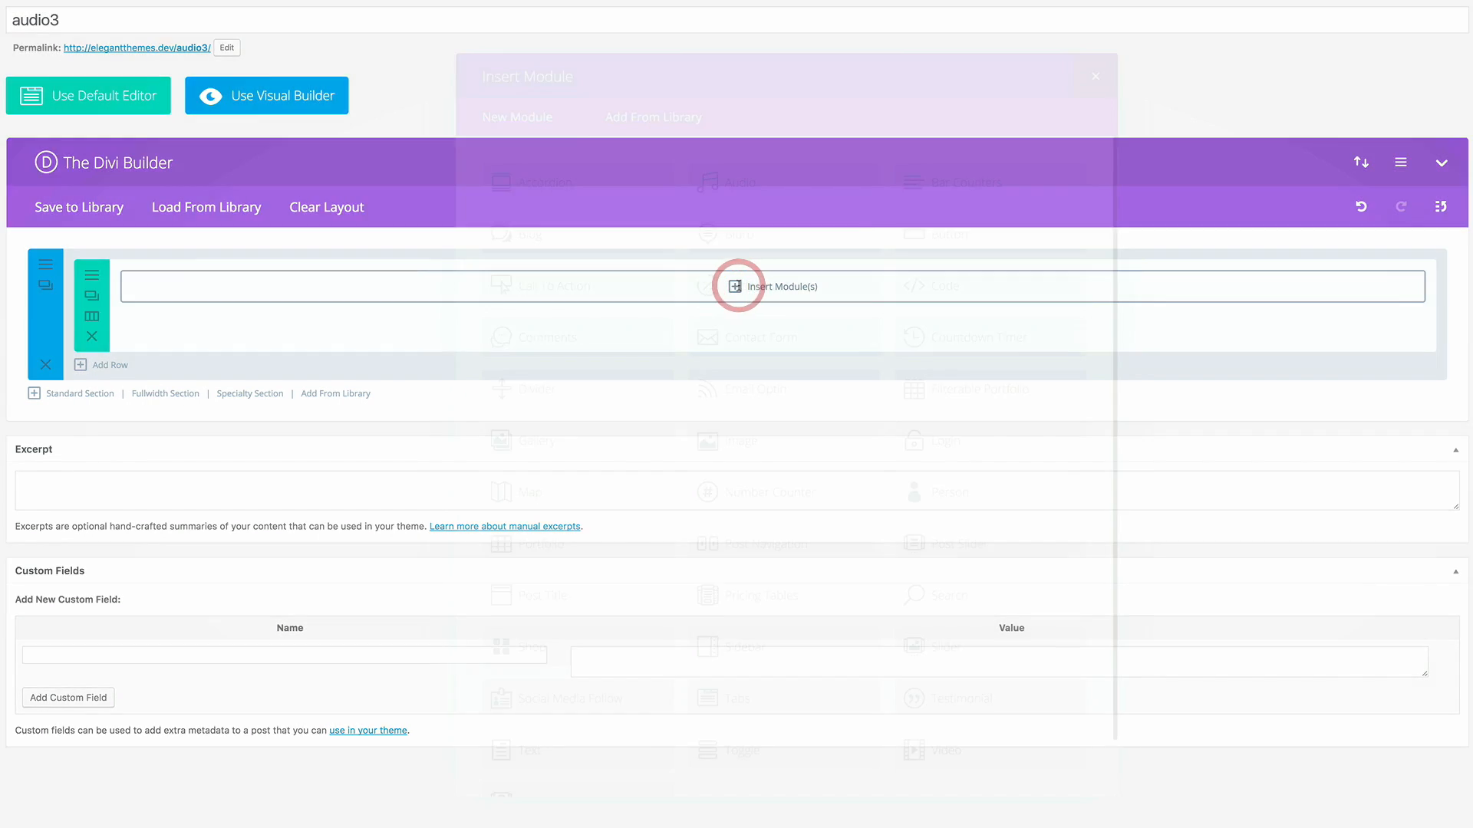
pyautogui.click(739, 286)
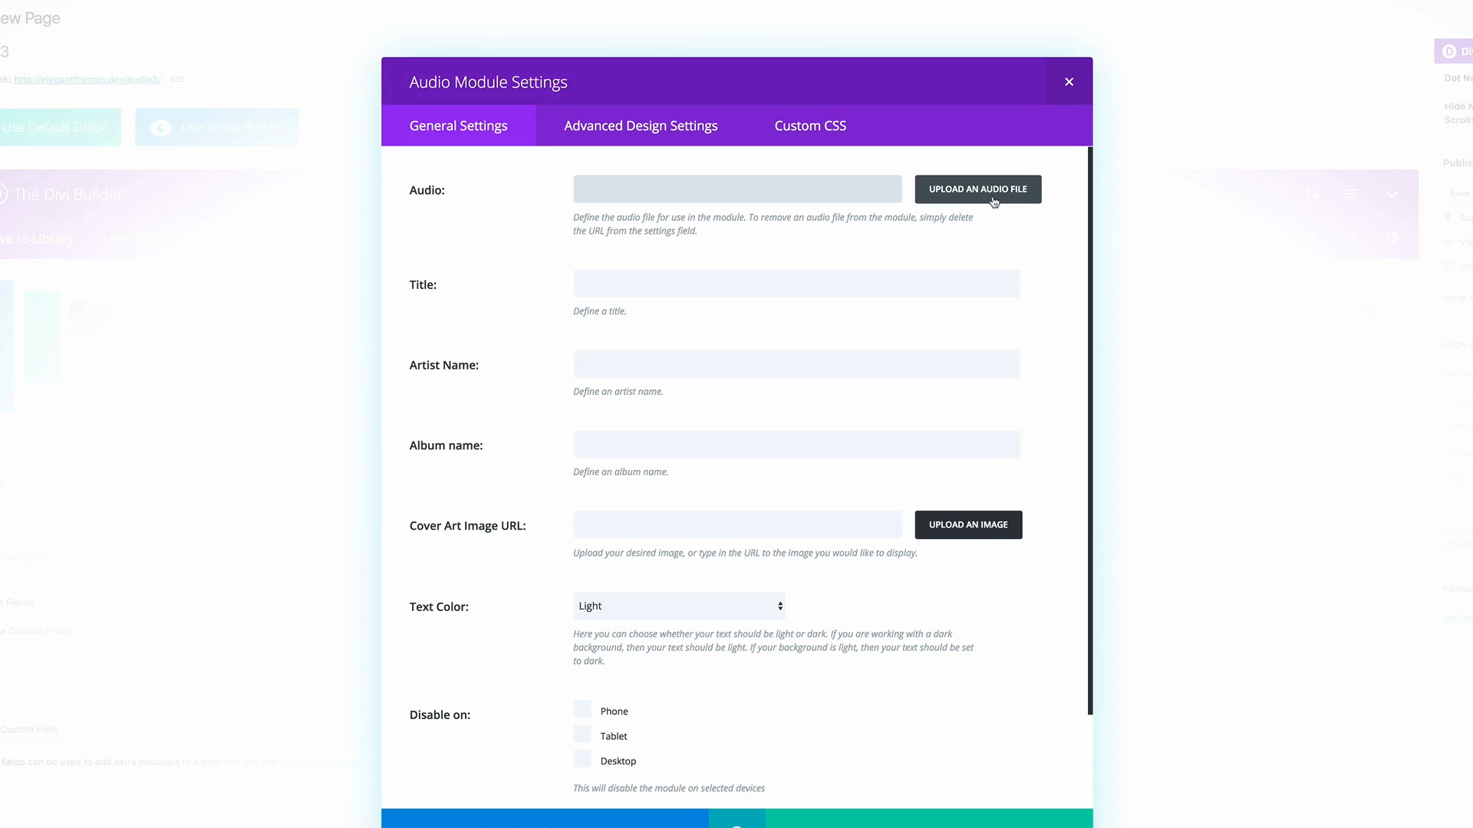
pyautogui.click(977, 188)
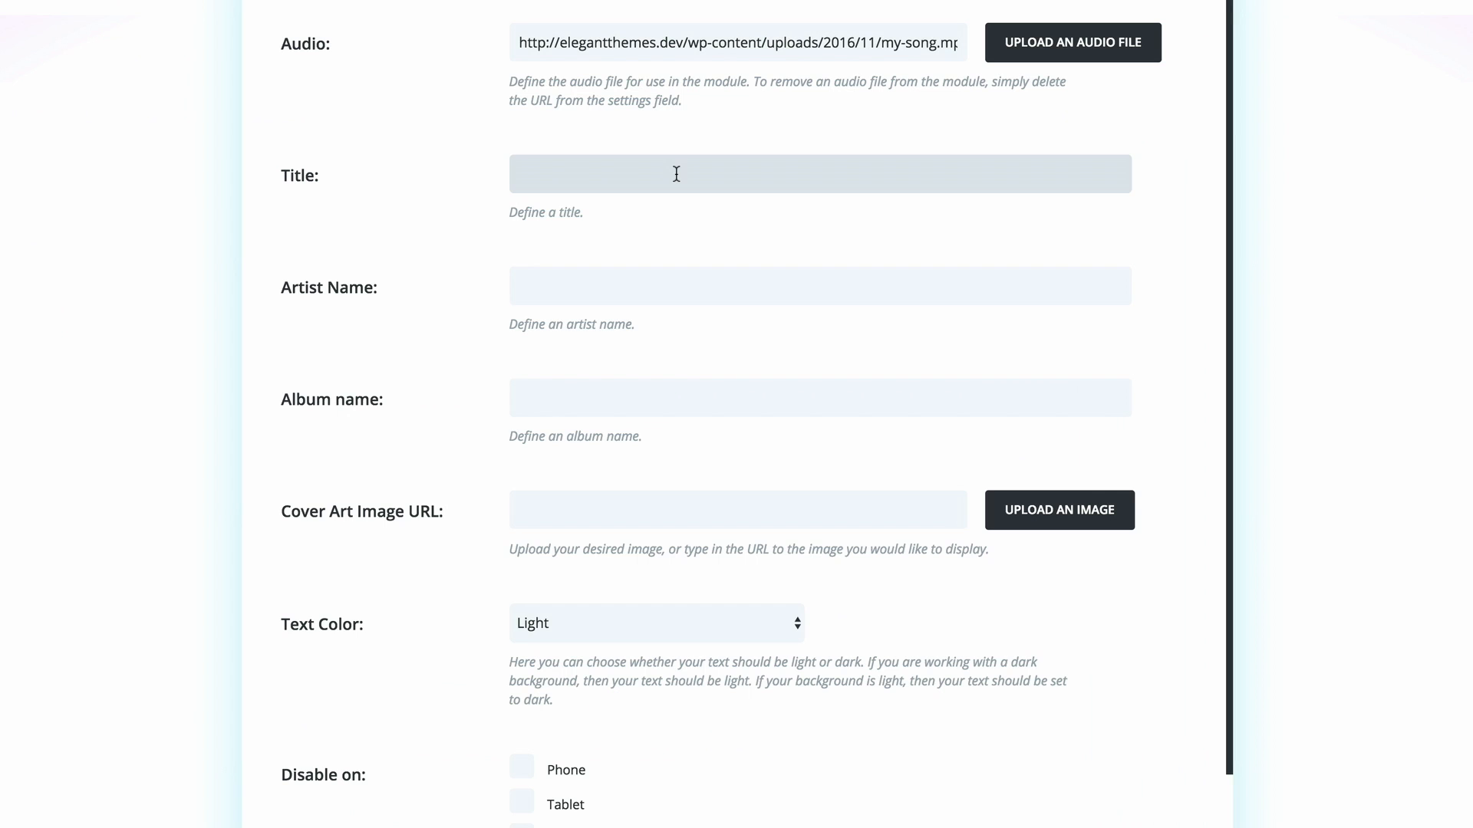
# - Enter title 'Ep.1 The pod kitchen', artist 'Sally and Jane' and album 'Two peas in a podcast'
pyautogui.write('Ep')
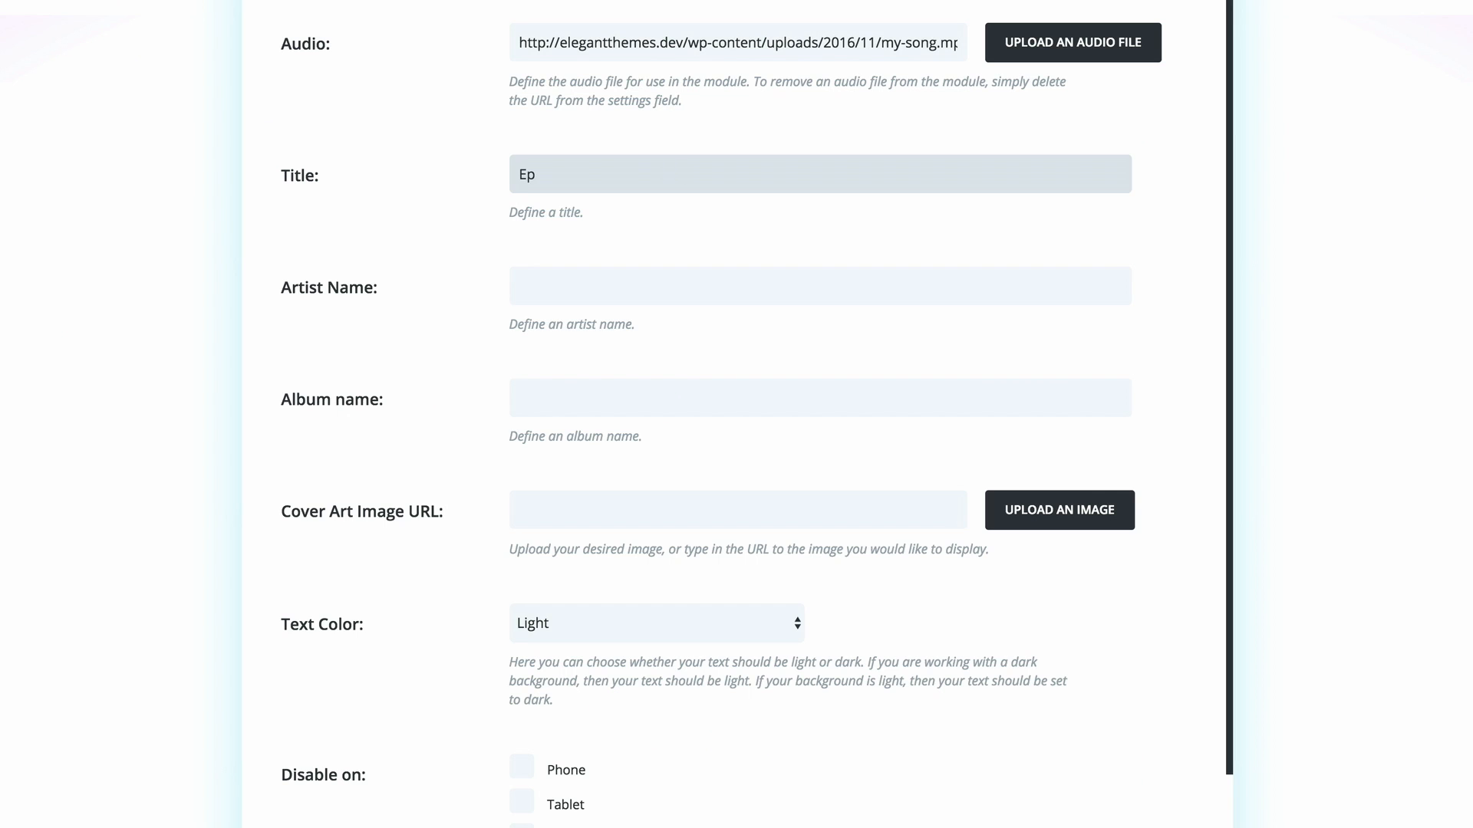
pyautogui.write('.1 The pod k')
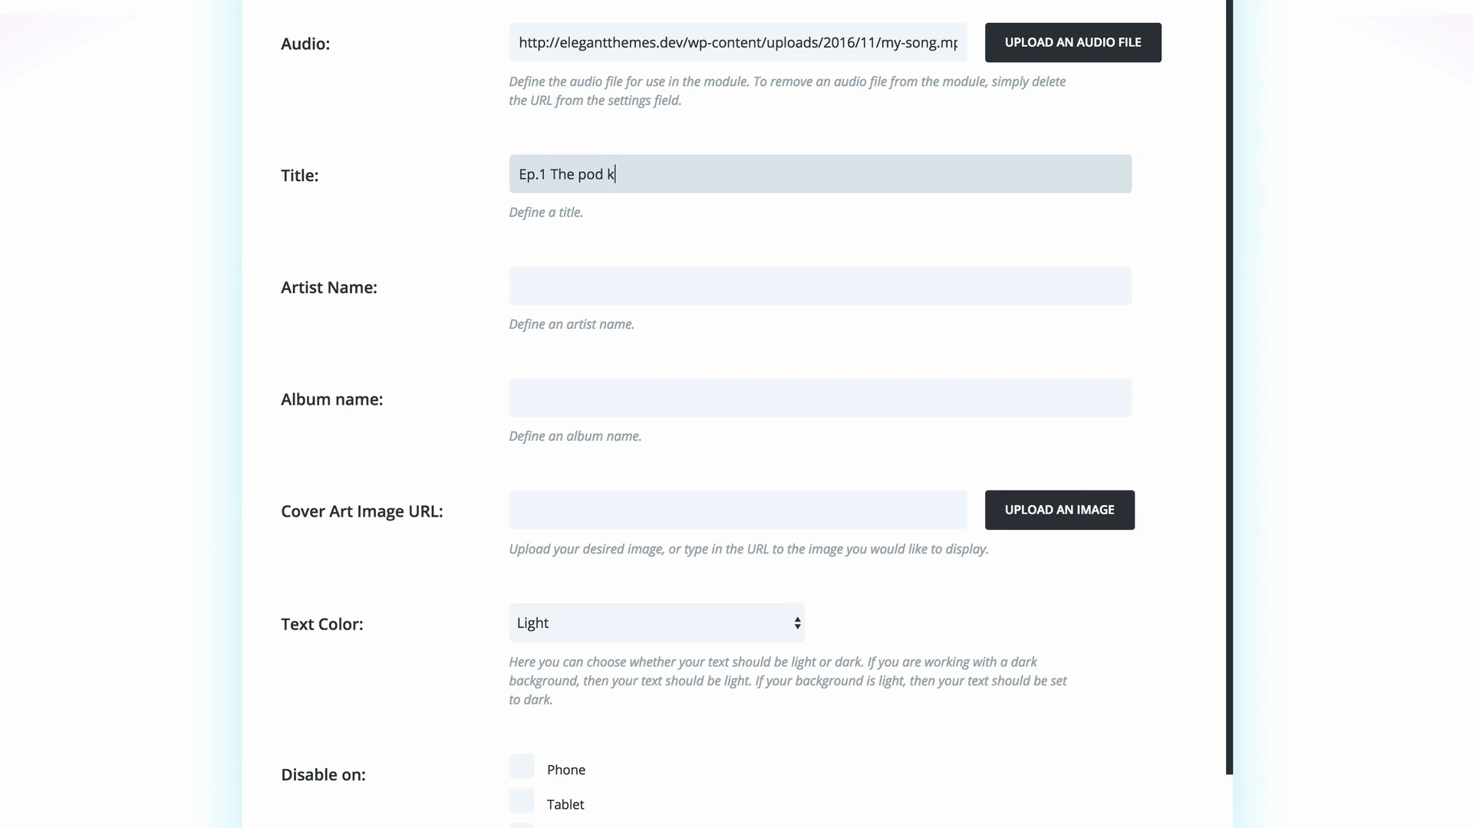
pyautogui.write('itchen')
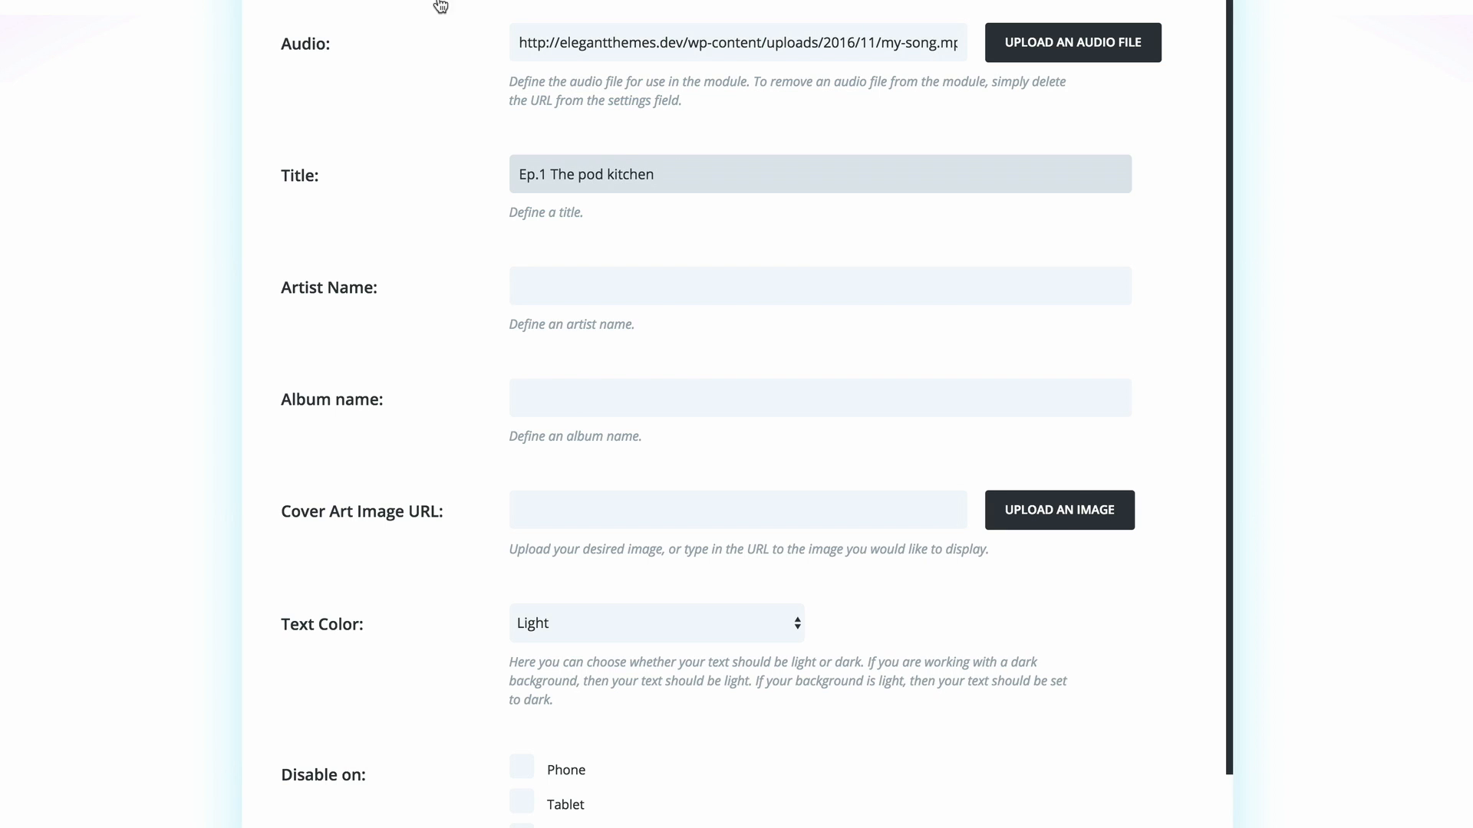
pyautogui.write('Sally and Jane')
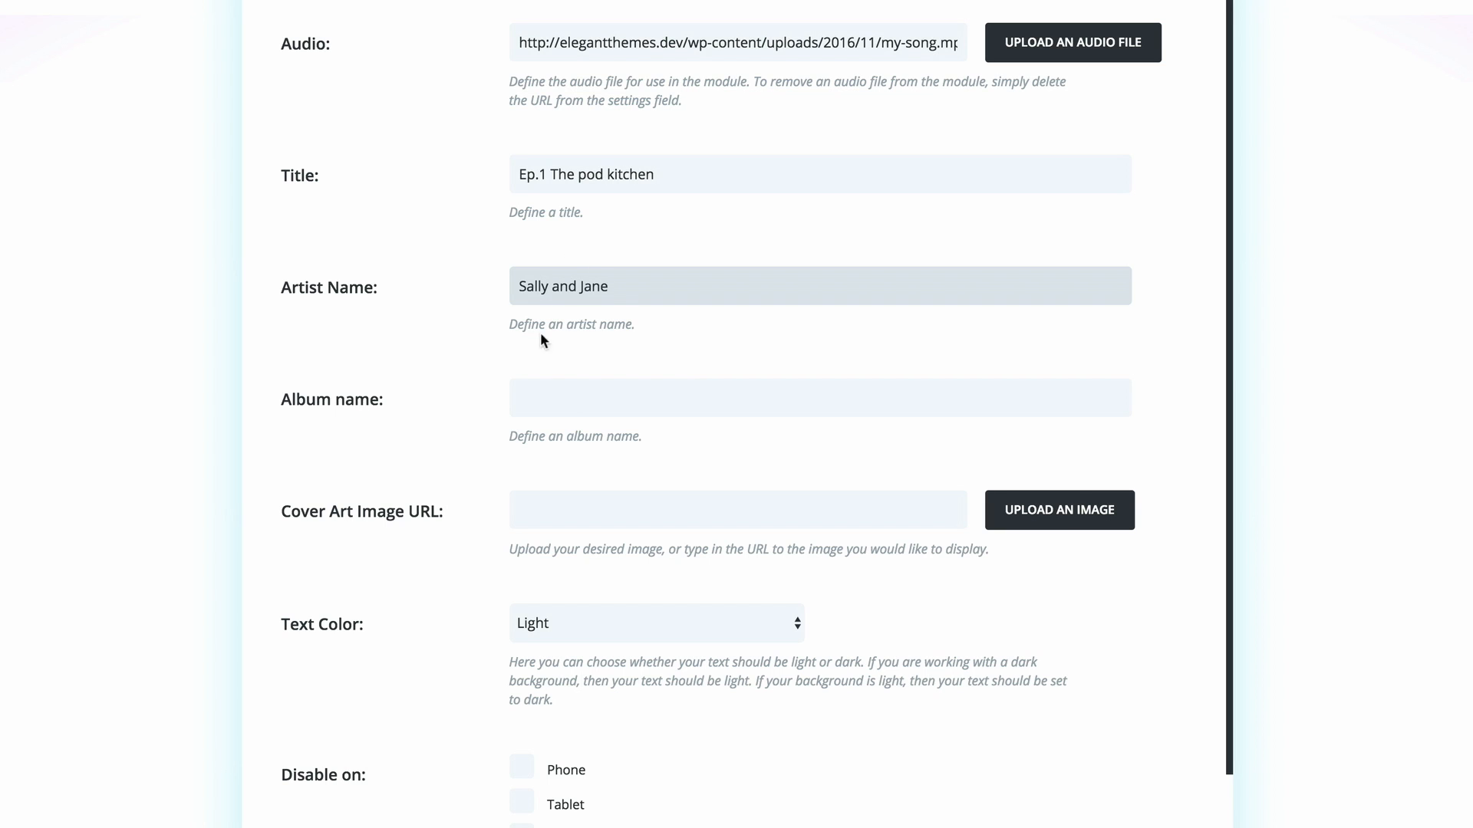
pyautogui.click(819, 397)
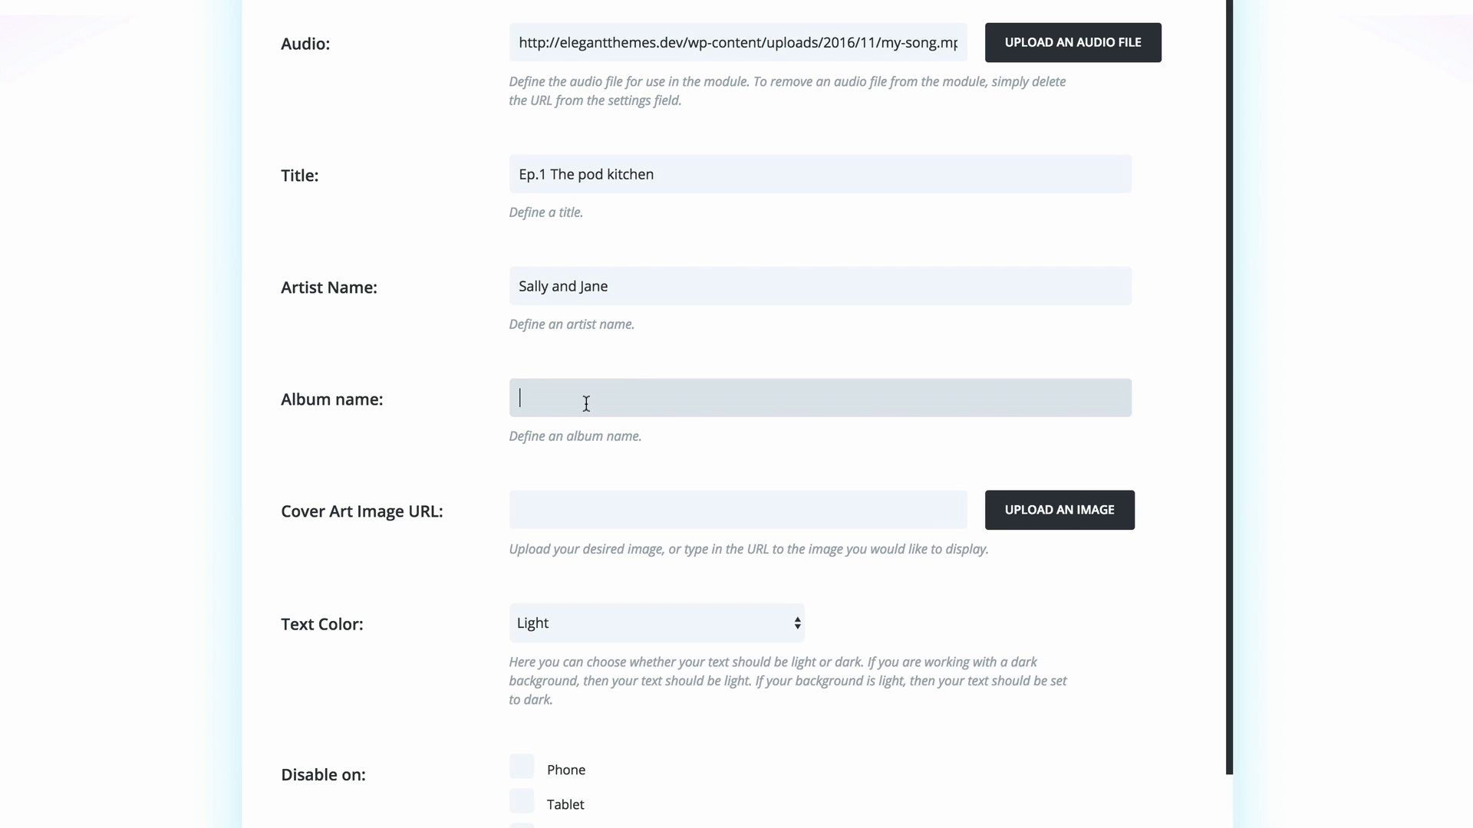
pyautogui.write('Two peas in')
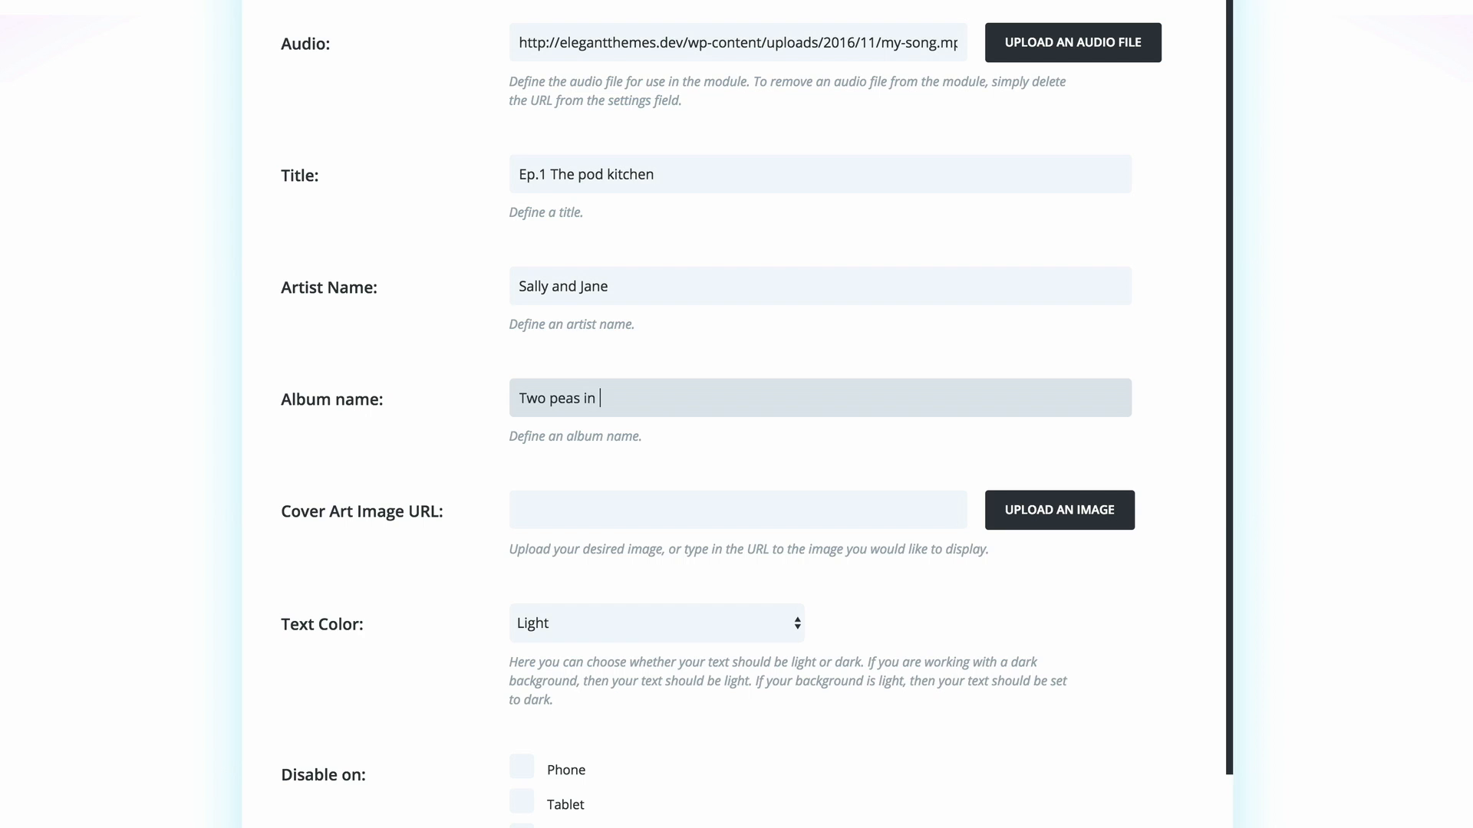
pyautogui.write('a podcast')
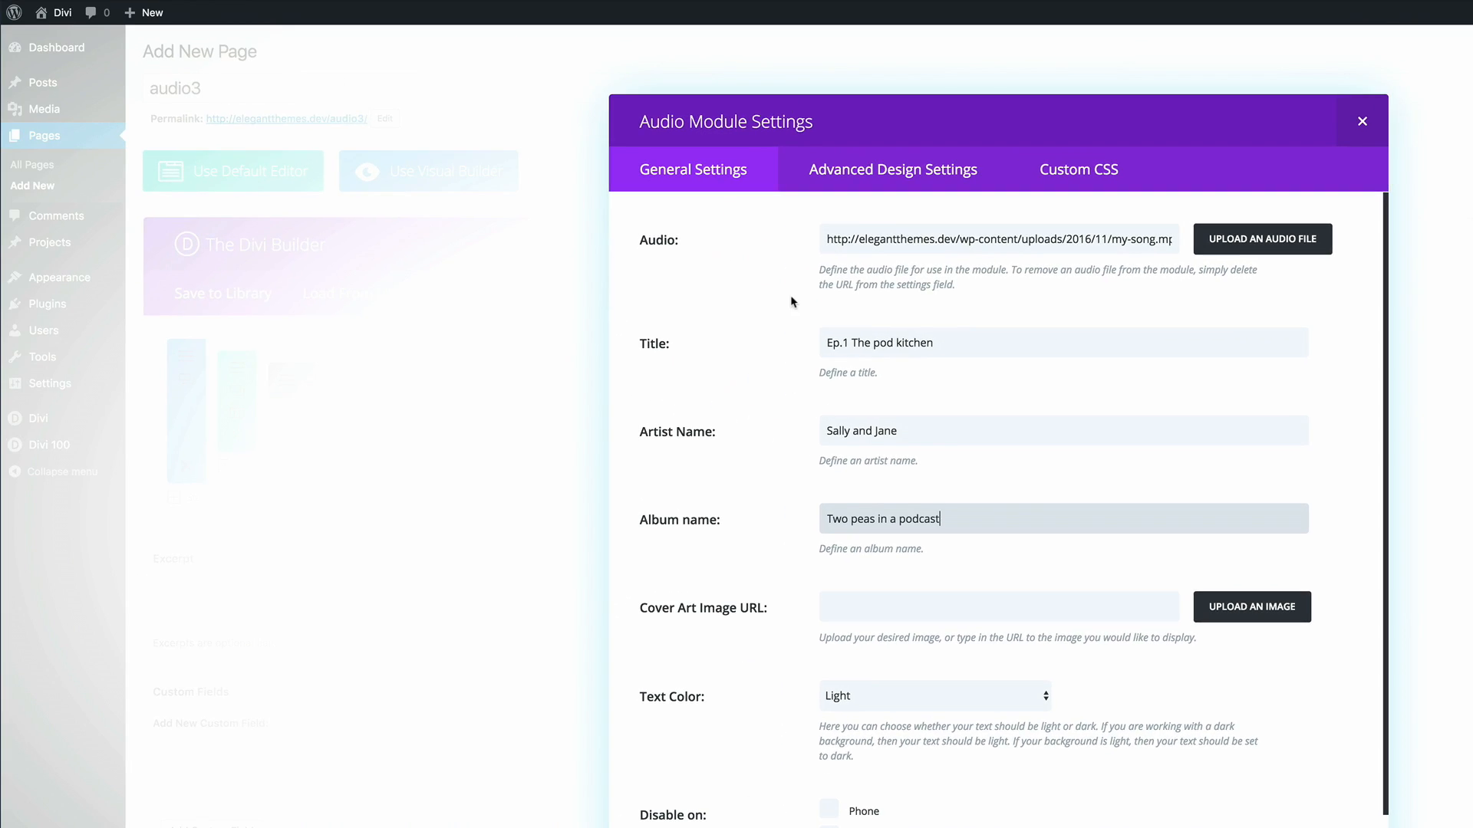
pyautogui.click(891, 169)
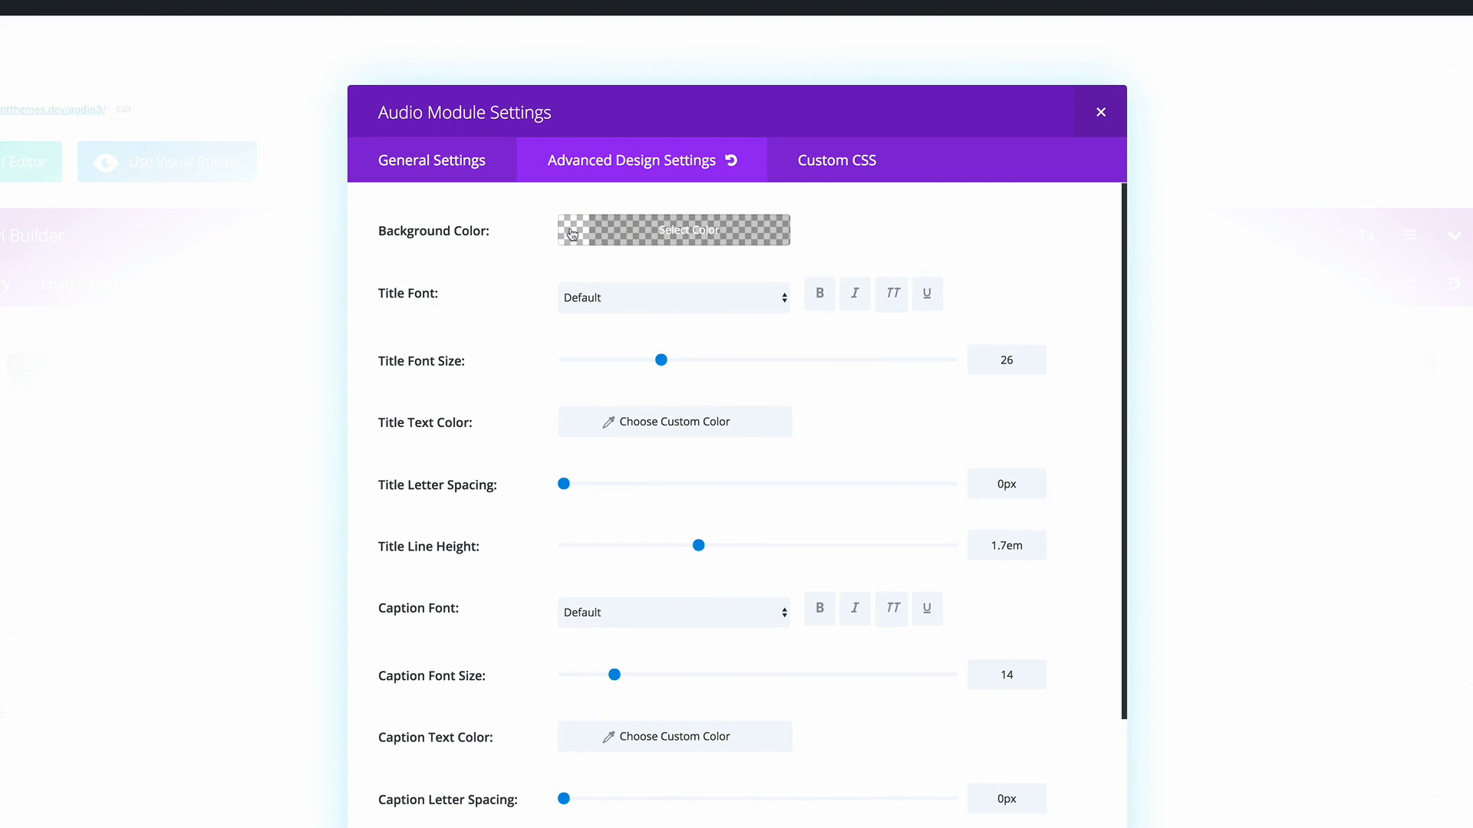
# - Set the player's background colour to a translucent green rgba value
pyautogui.click(672, 230)
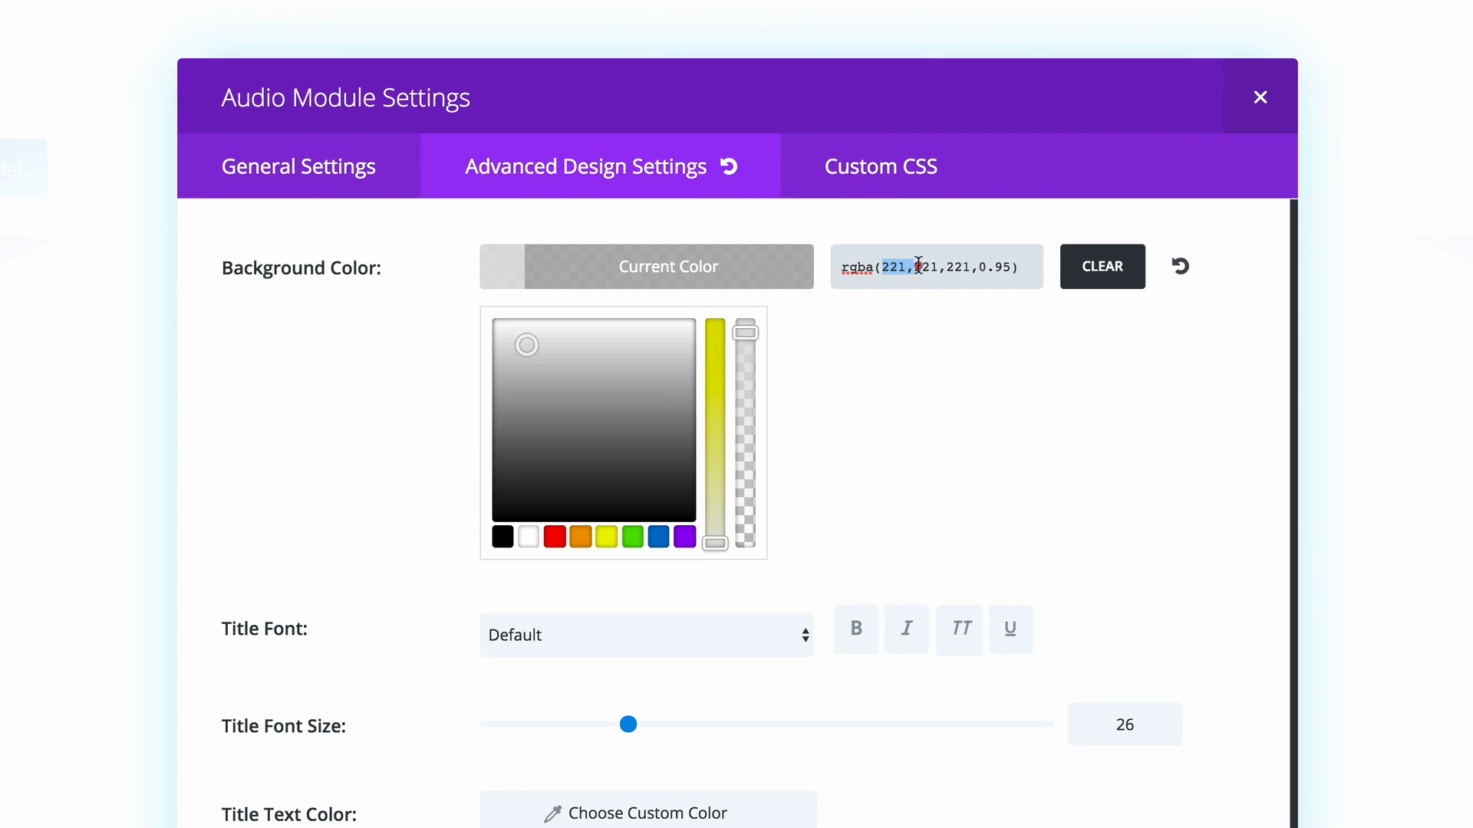
pyautogui.tripleClick(934, 267)
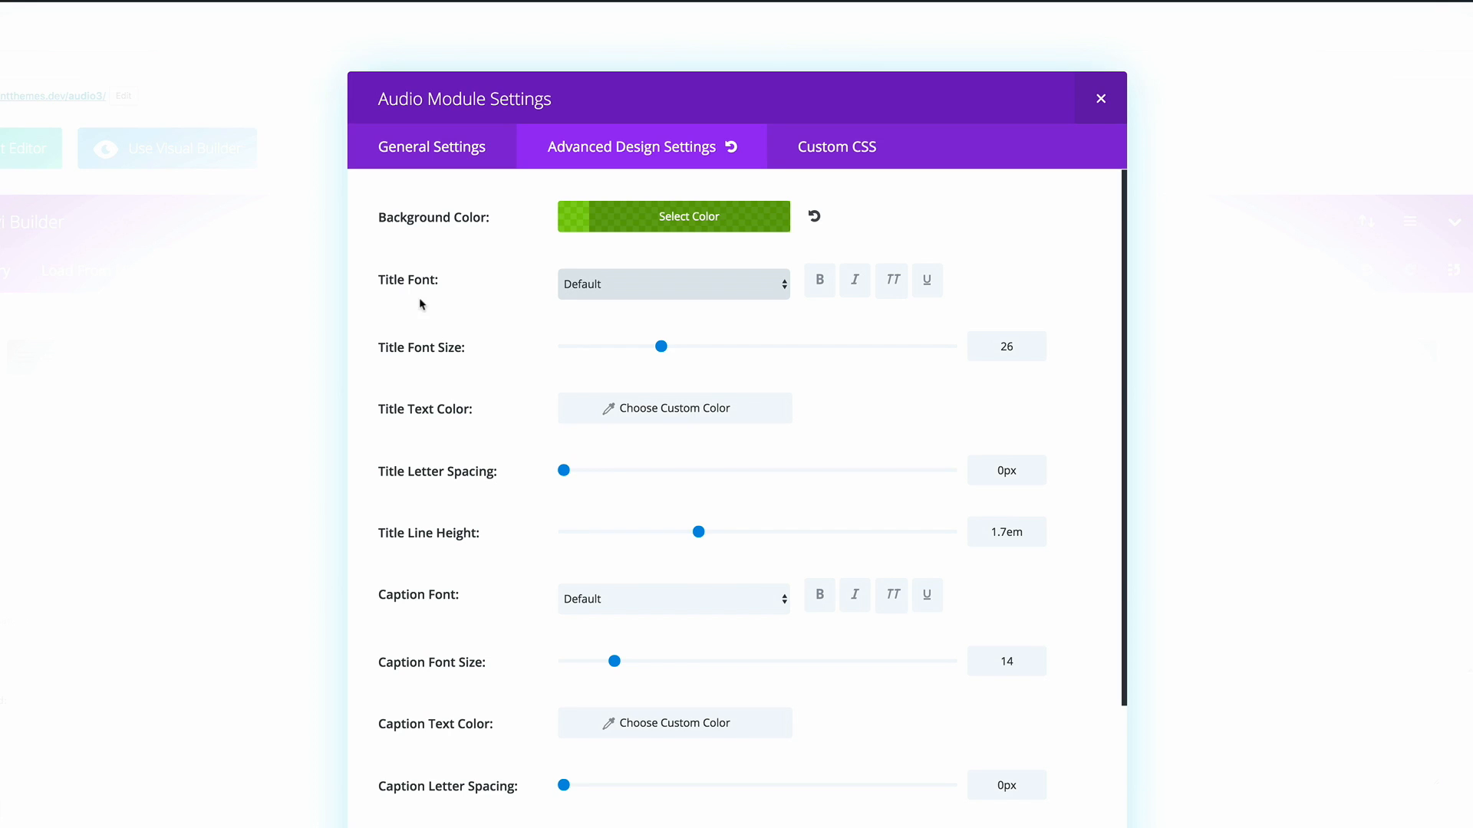
pyautogui.moveTo(678, 296)
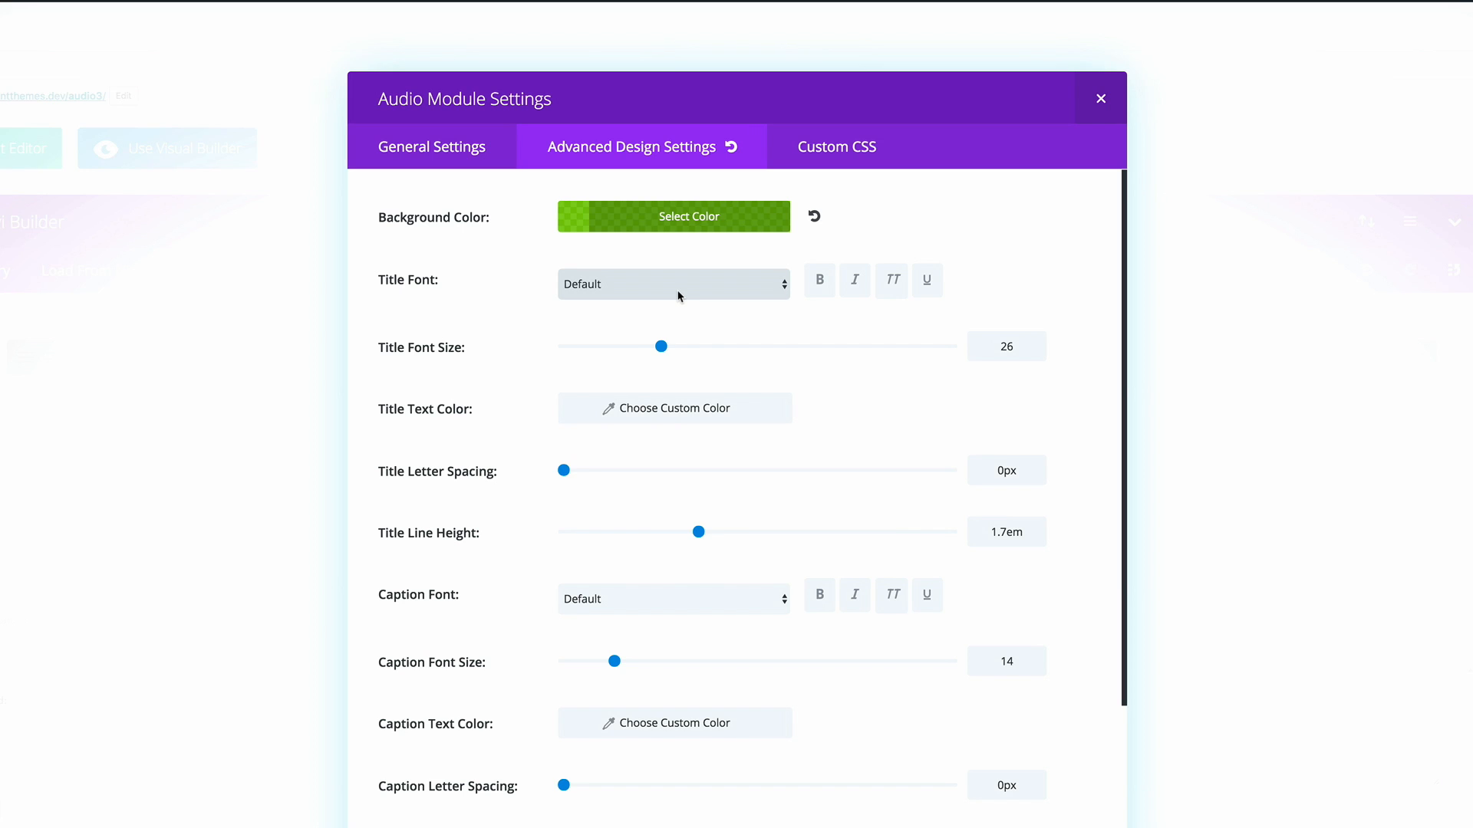
# - Set the player's title font to Pacifico
pyautogui.click(672, 284)
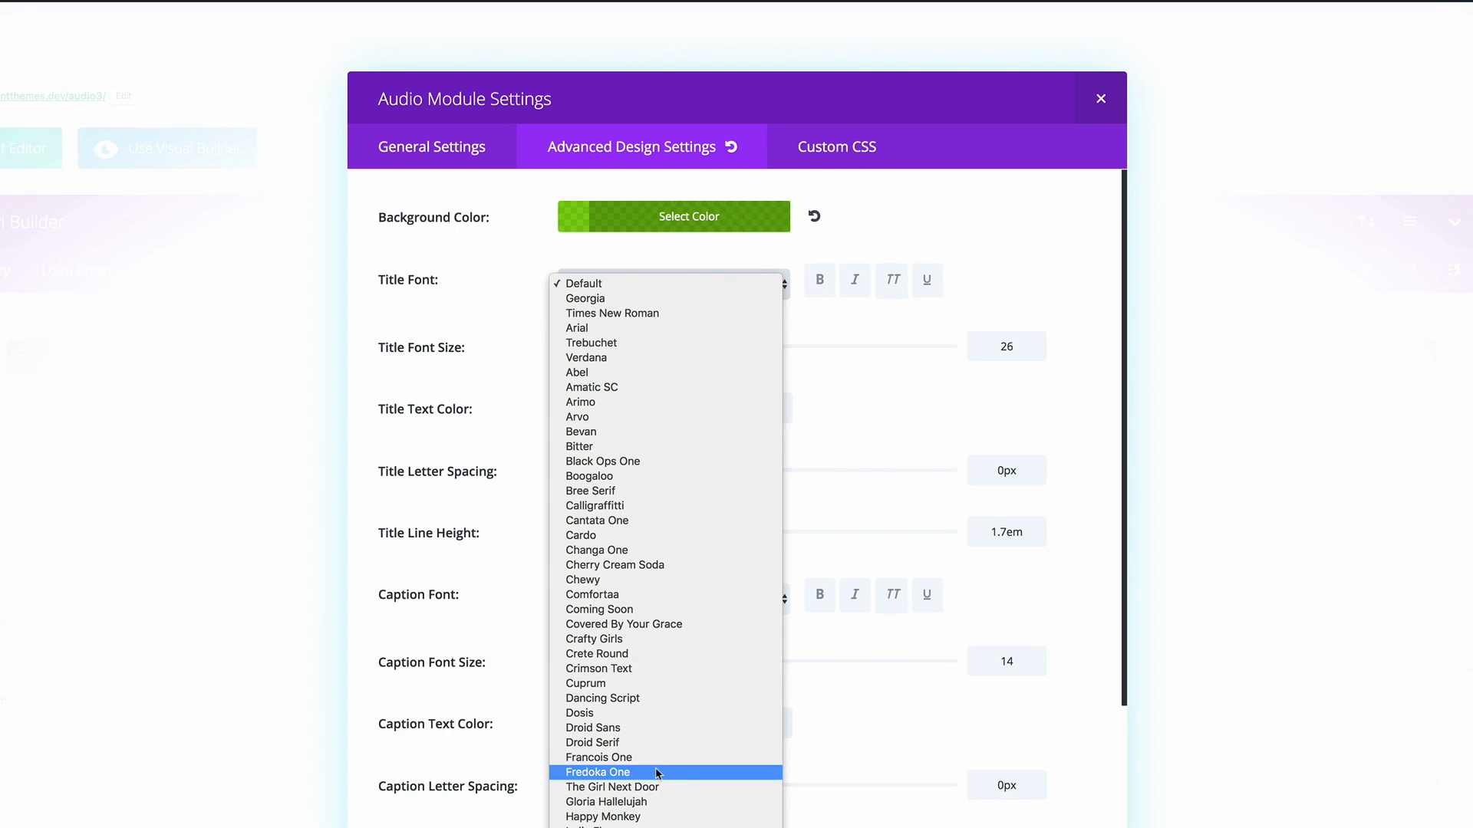
pyautogui.scroll(-3)
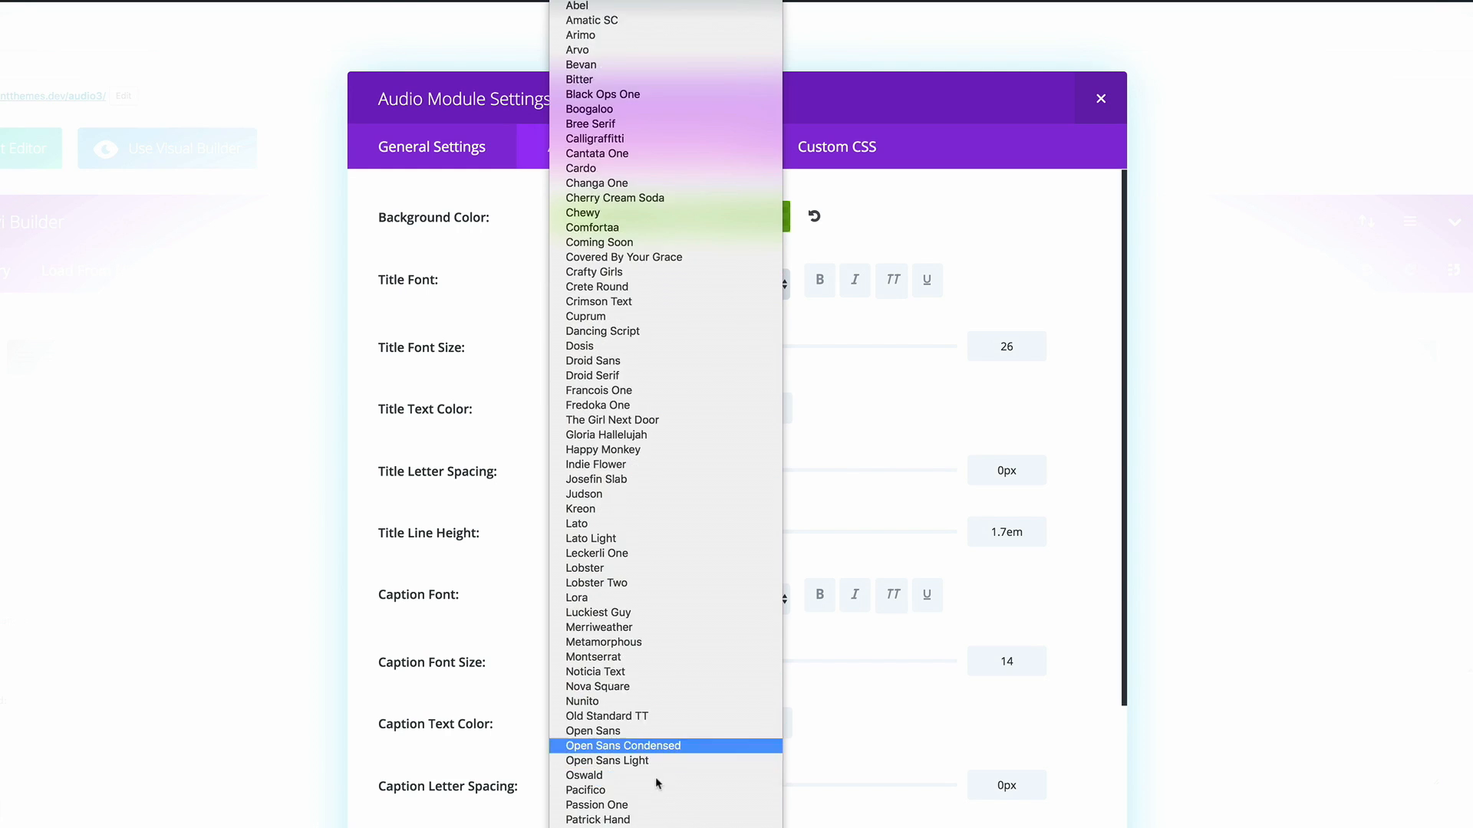
pyautogui.scroll(-3)
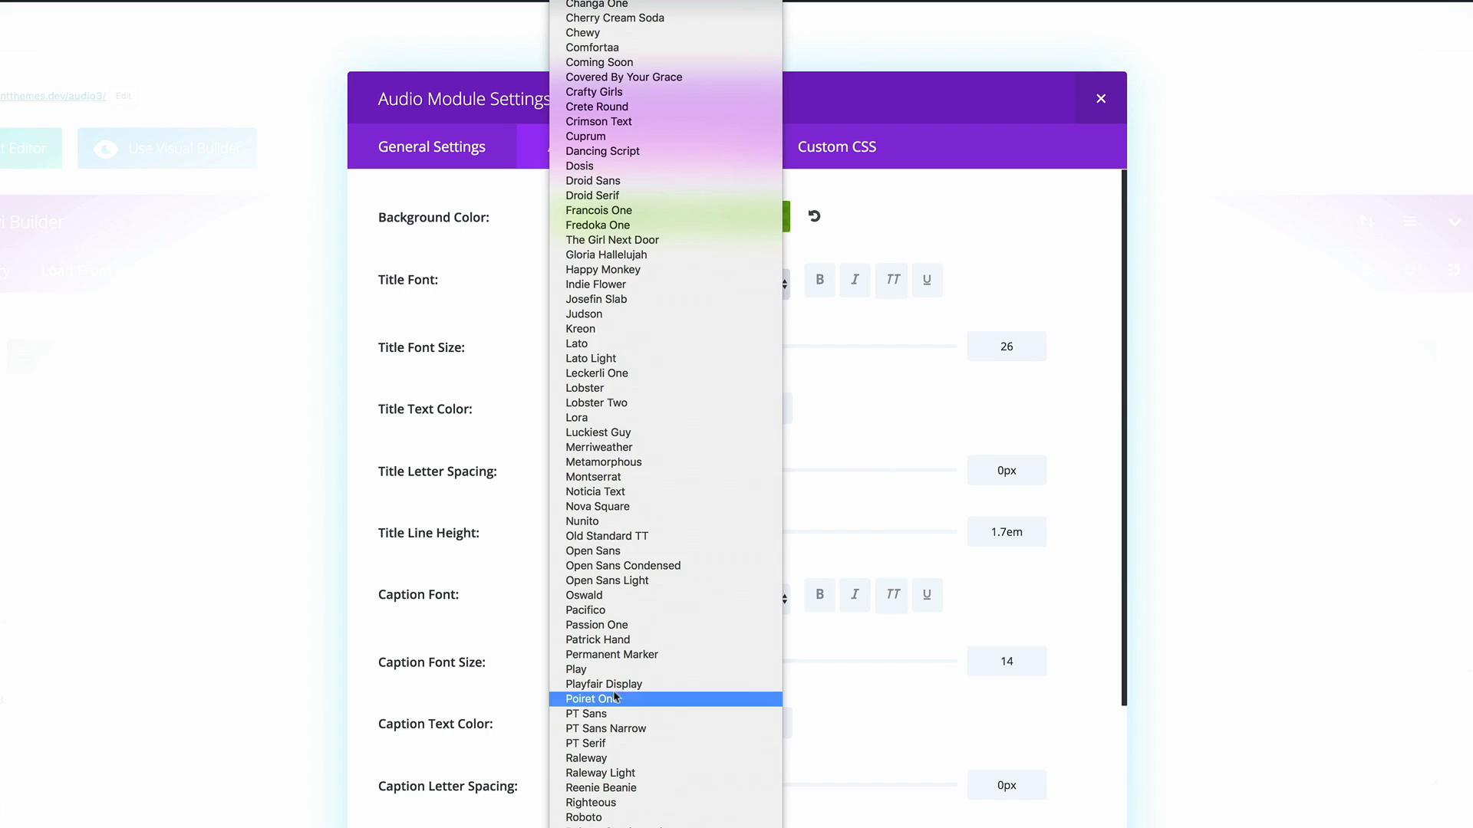
pyautogui.click(585, 609)
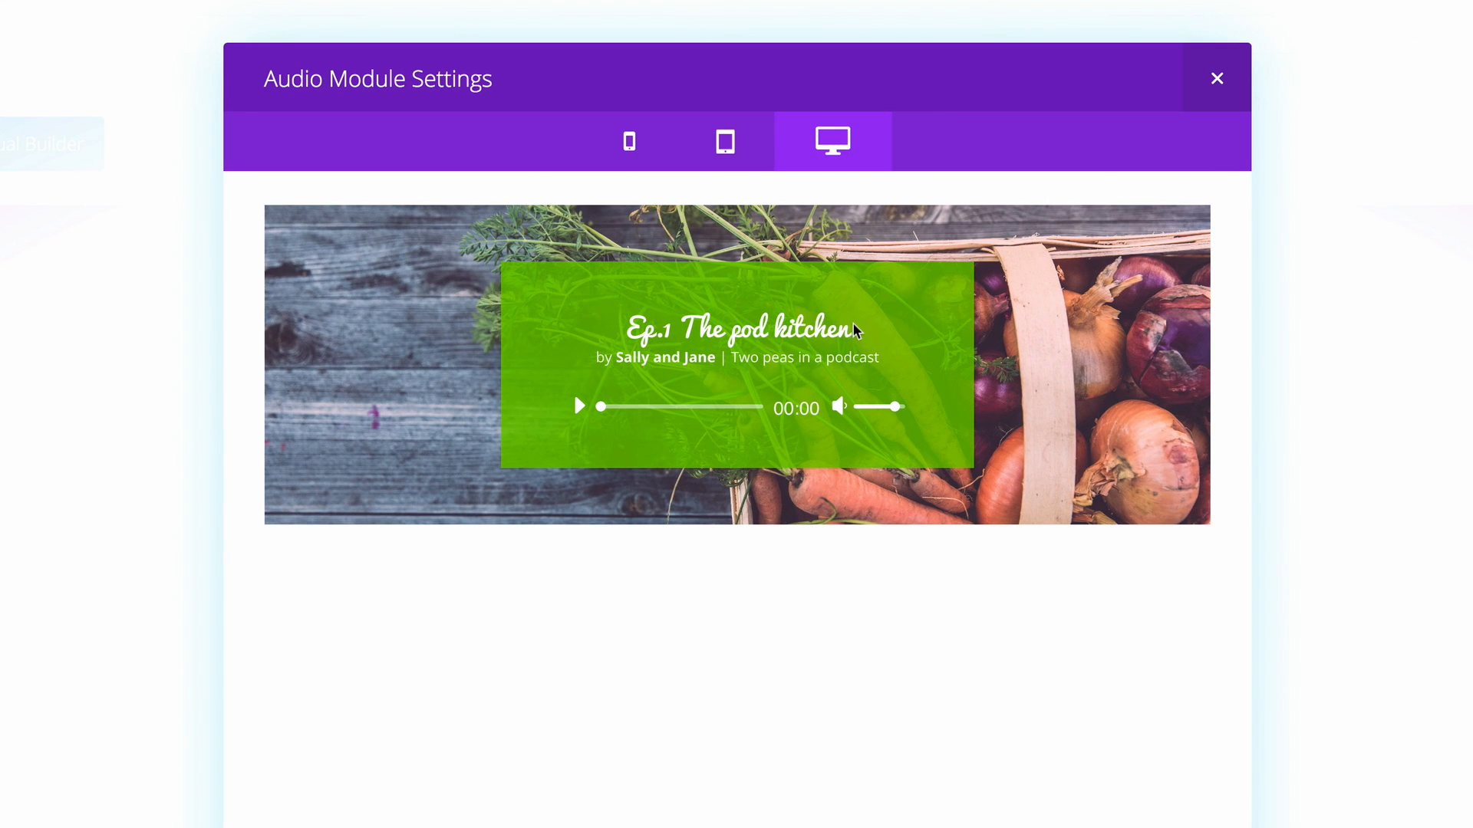
pyautogui.moveTo(859, 433)
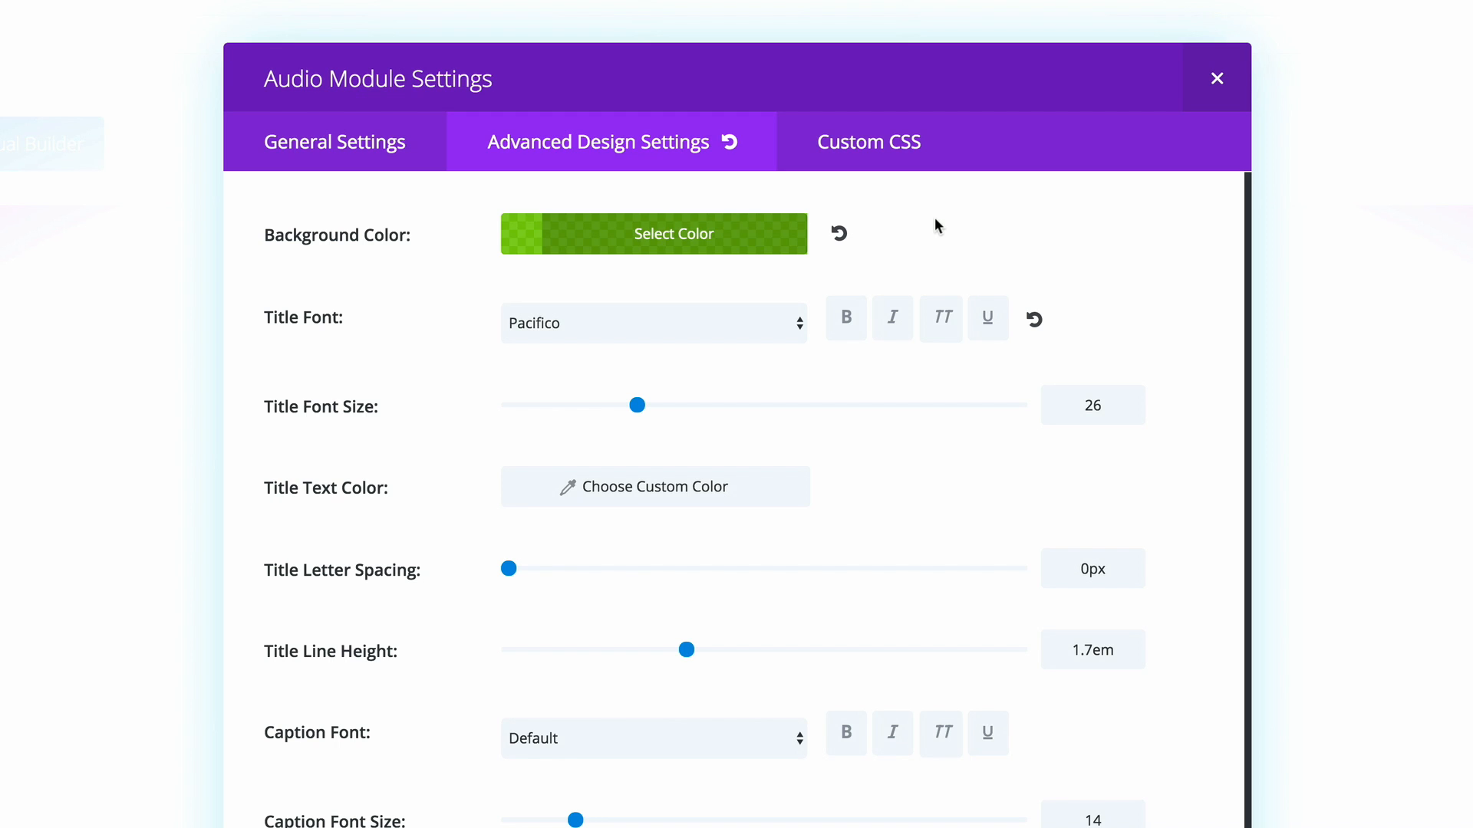
# - Add 'box-shadow: 5px 5px 5px #2c2c2c' to the Main Element custom CSS
pyautogui.click(842, 142)
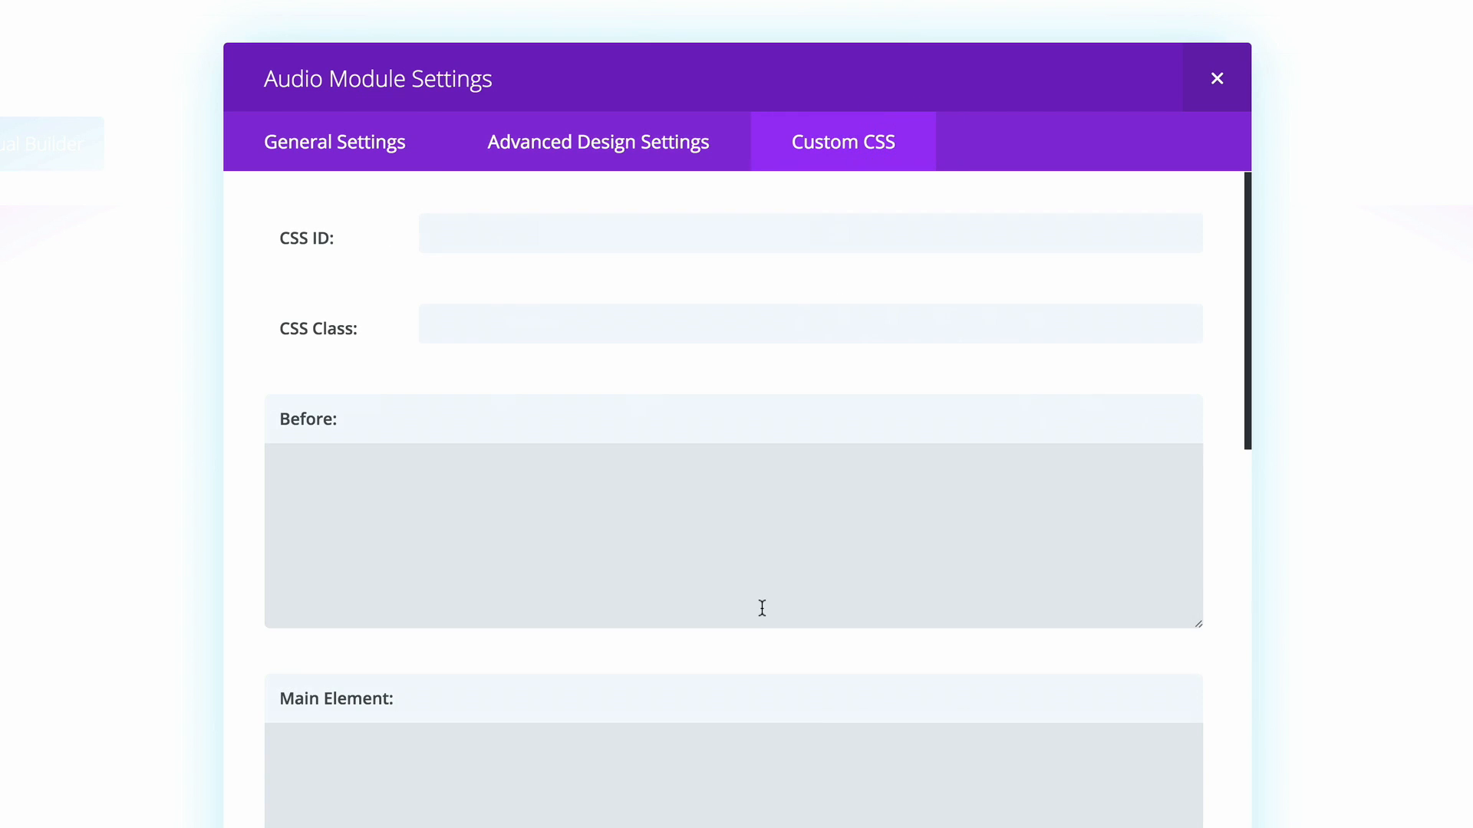
pyautogui.scroll(-3)
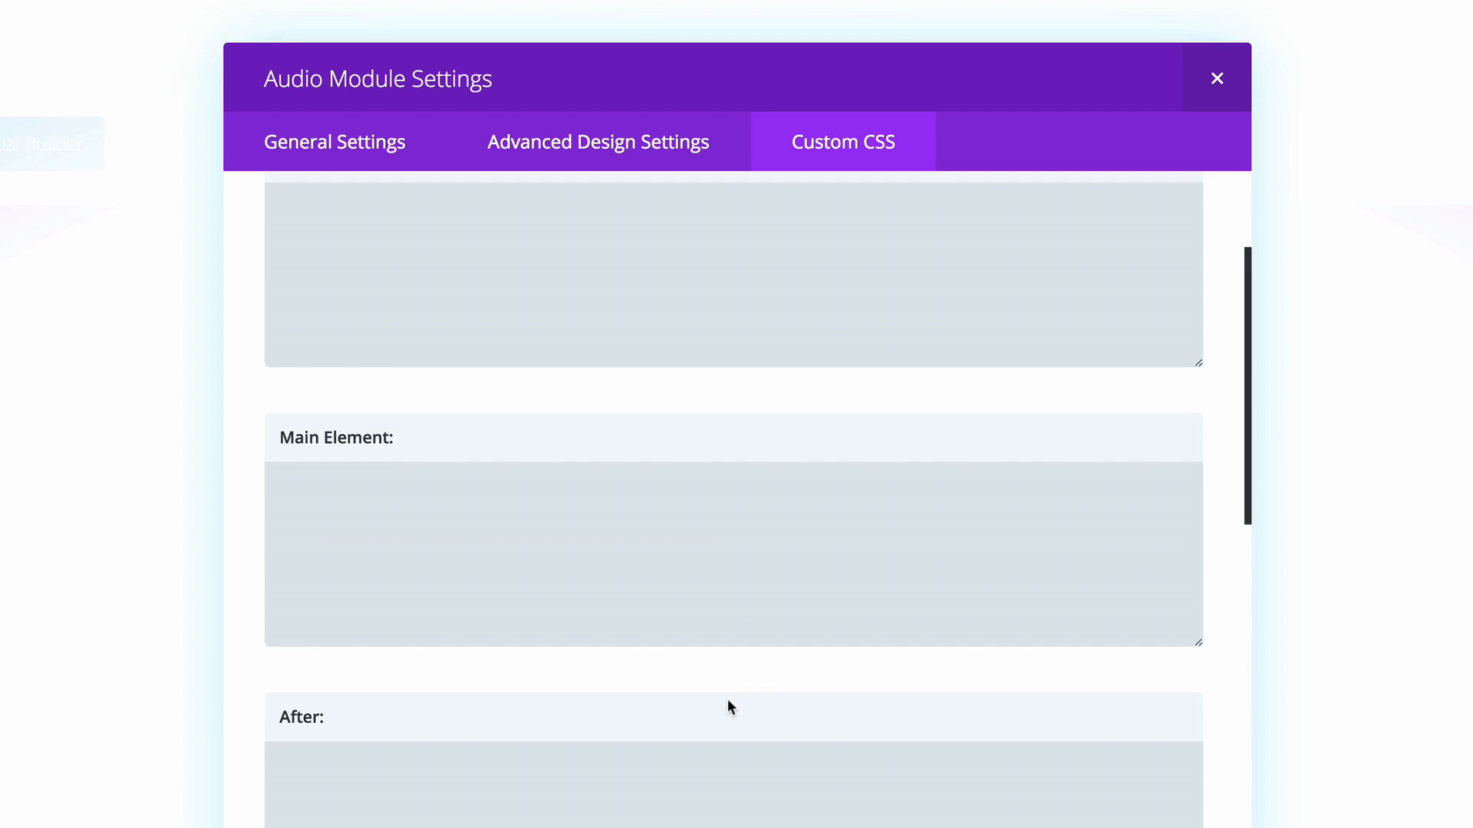
pyautogui.write('box-shadow: 5px 5px 5px #2c2c2c')
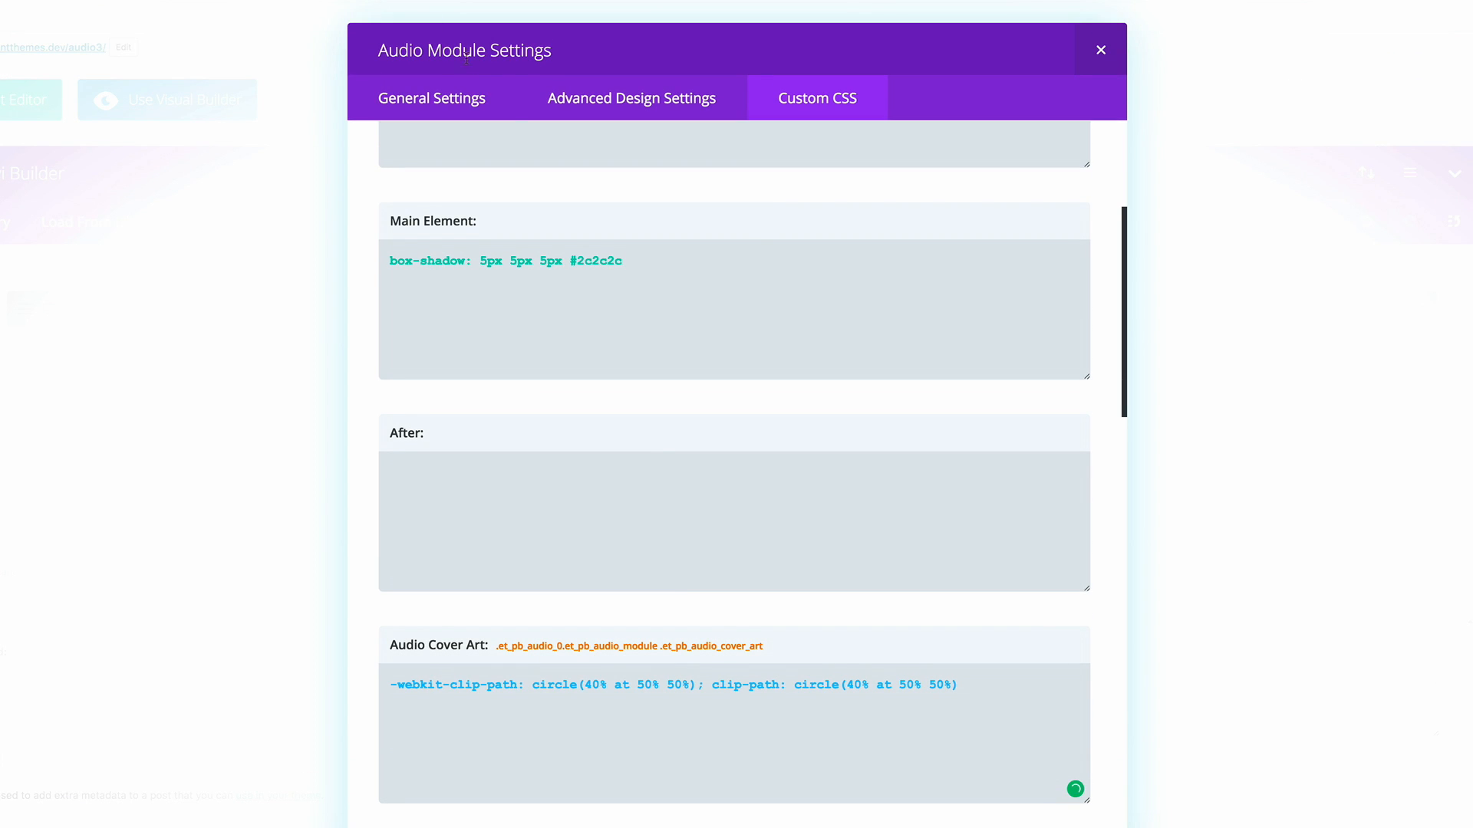
# - Review the player's general settings and Save & Exit the module
pyautogui.click(431, 98)
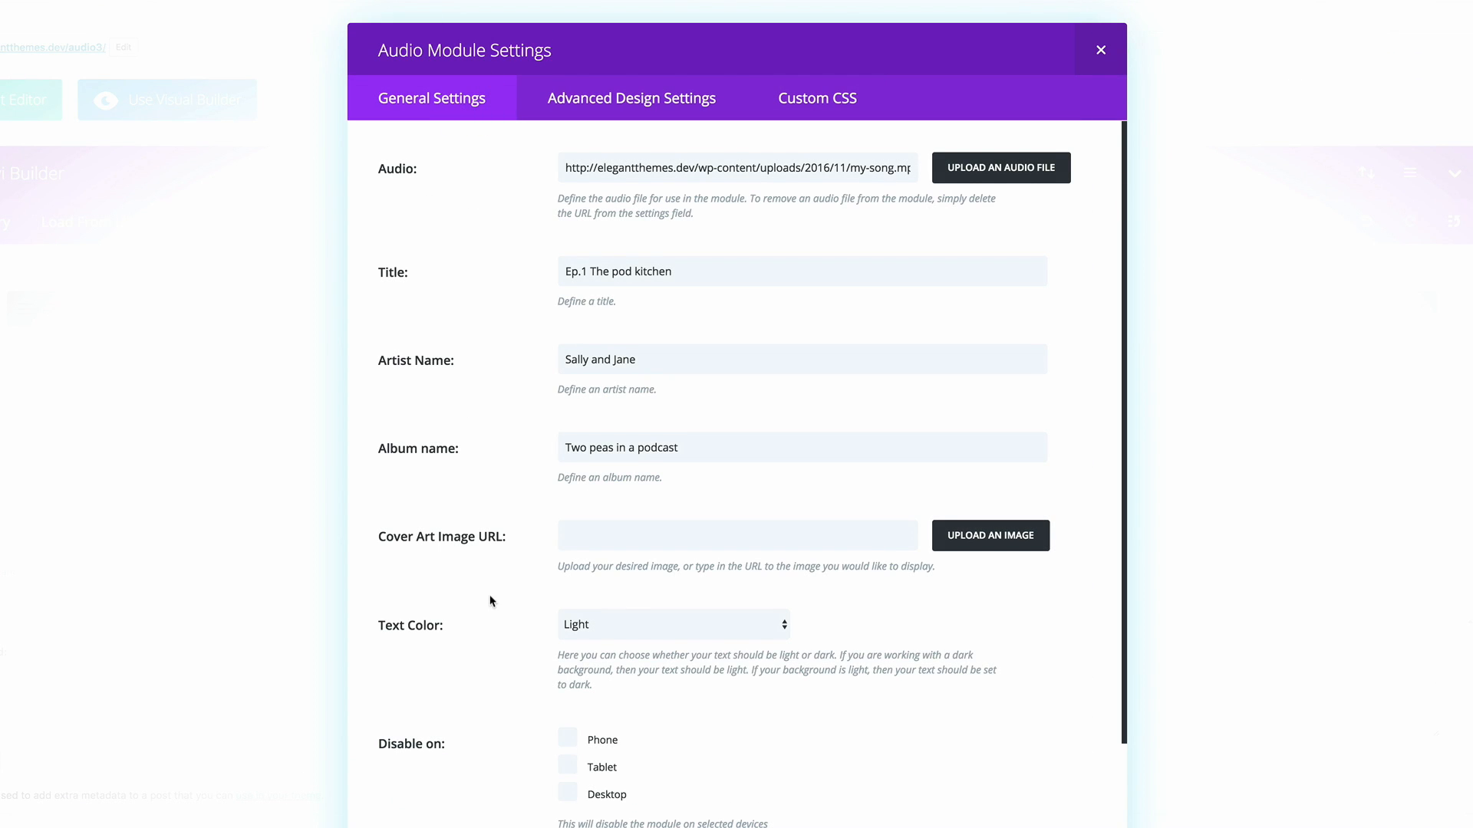
pyautogui.scroll(-3)
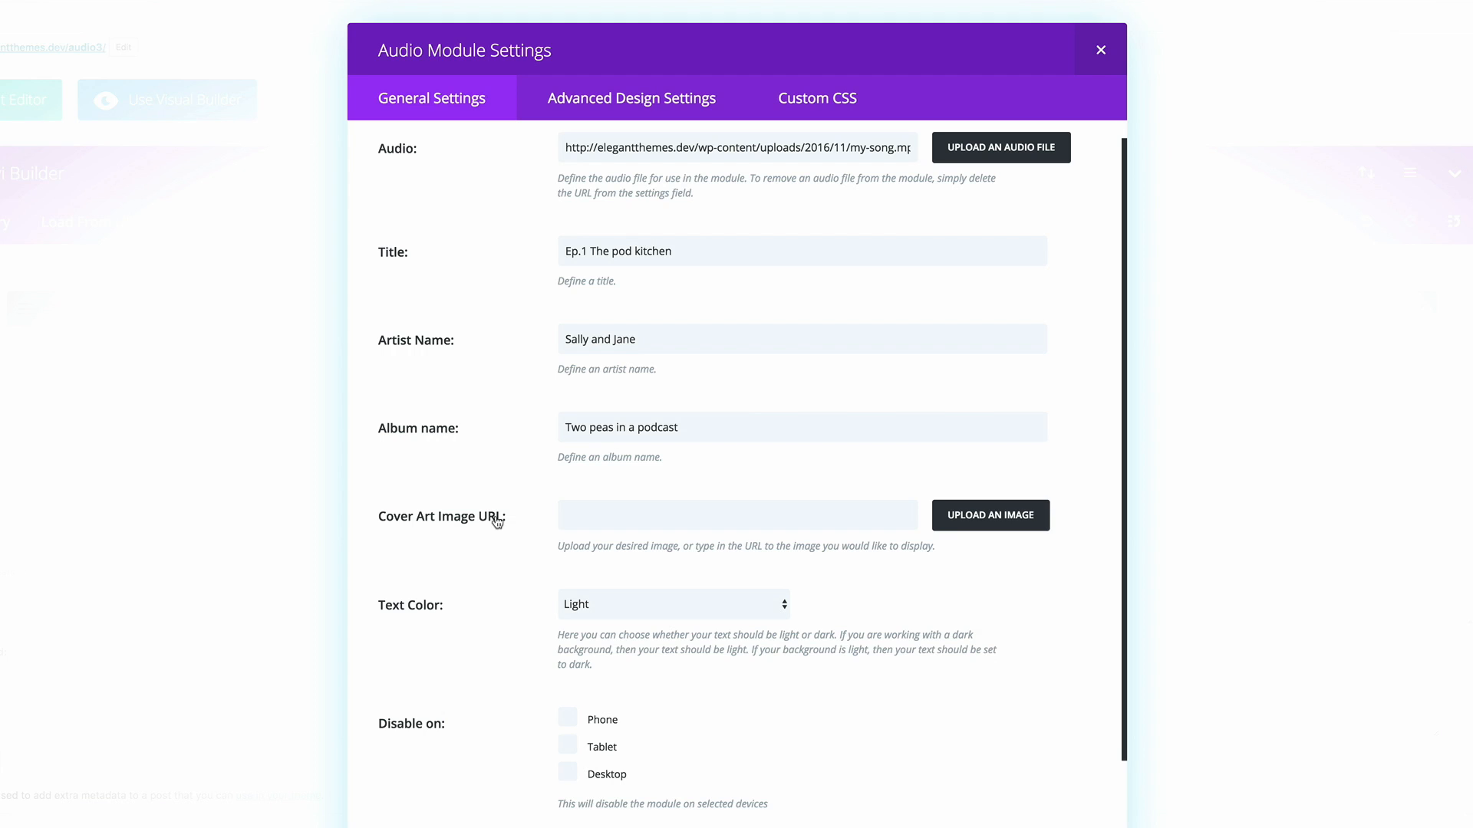
pyautogui.click(989, 515)
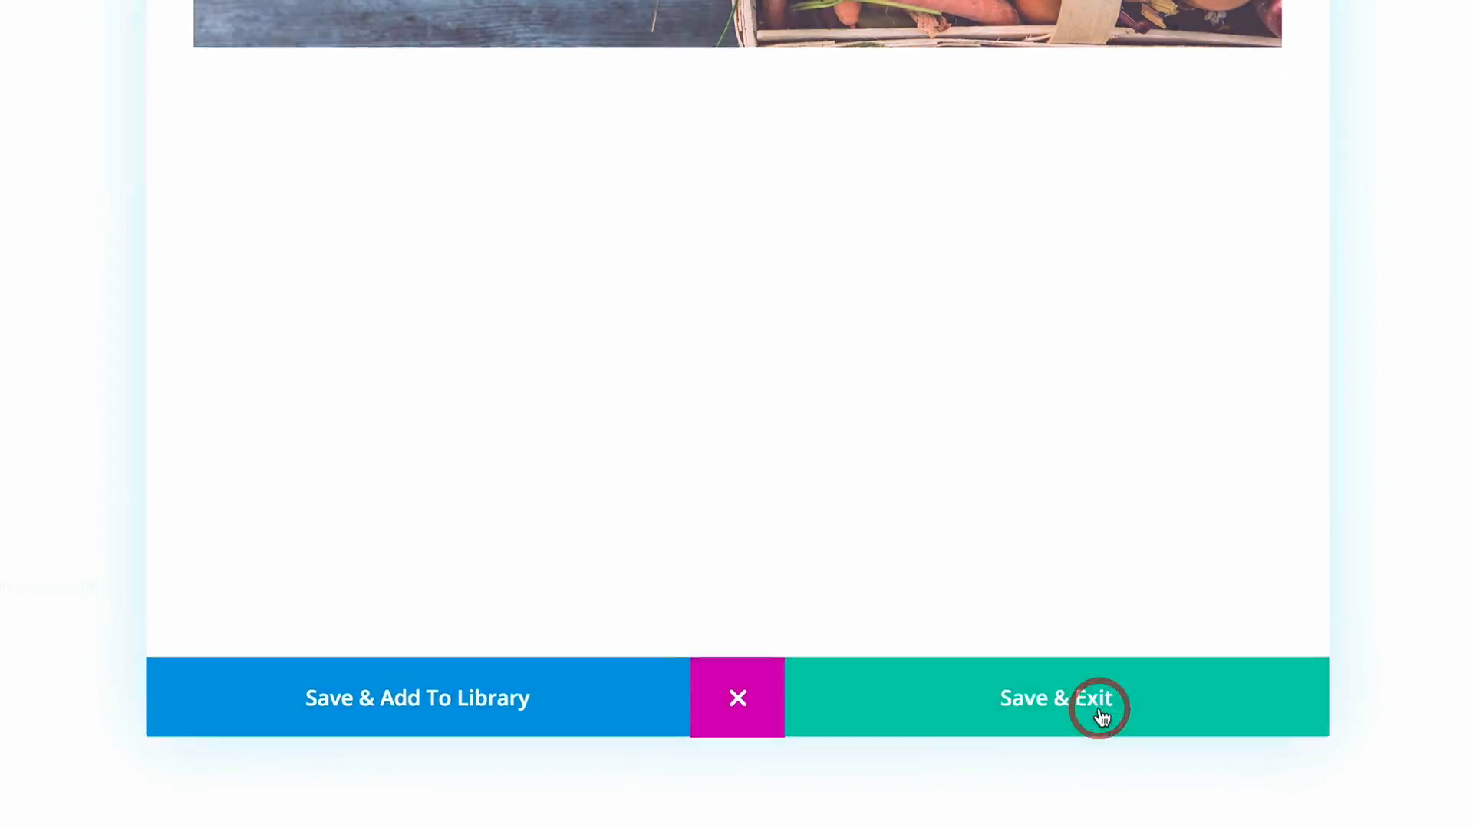
pyautogui.click(1056, 698)
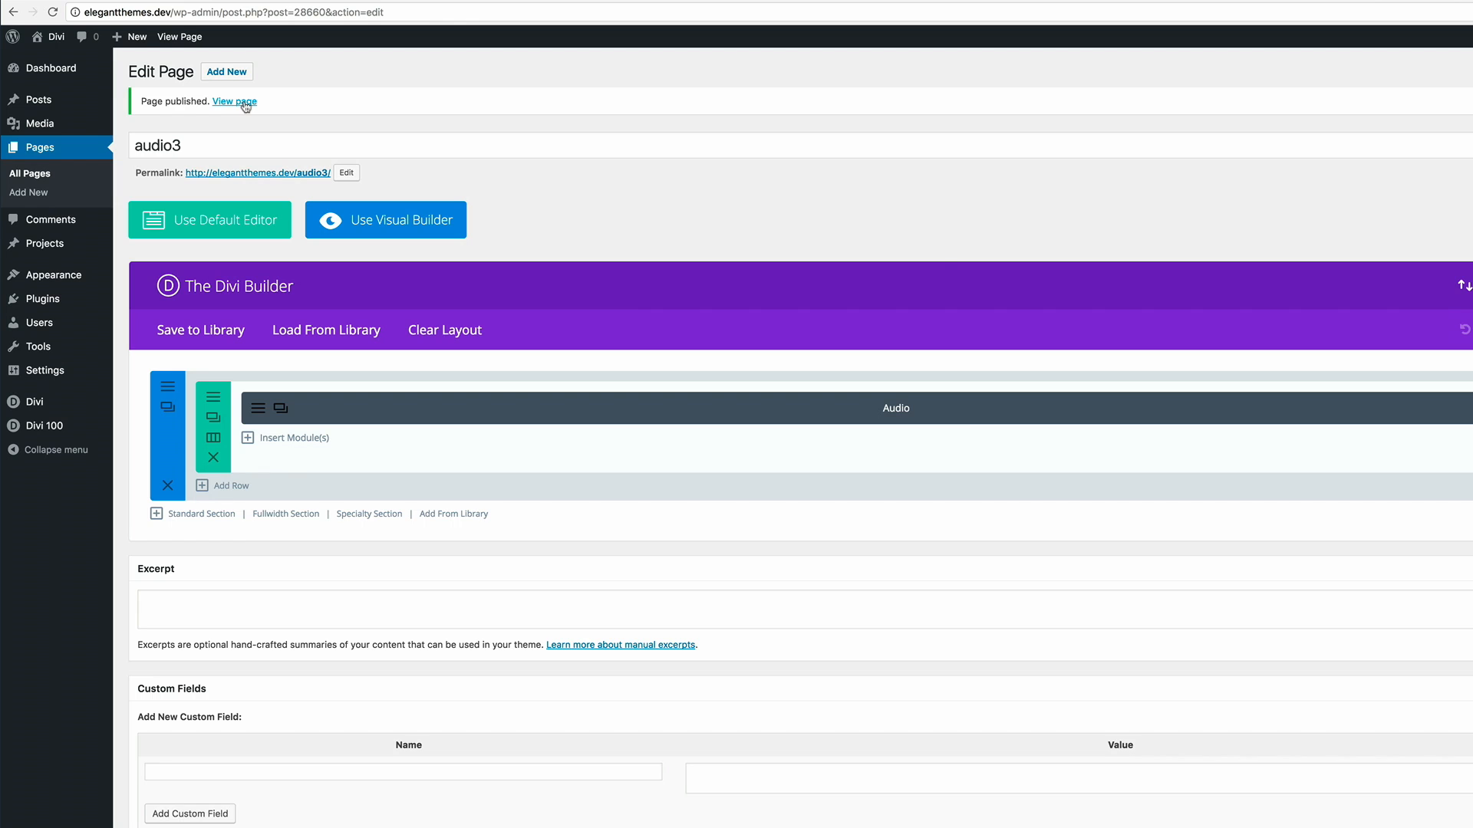
# - View the published audio3 page with the green player over the vegetable background
pyautogui.click(234, 101)
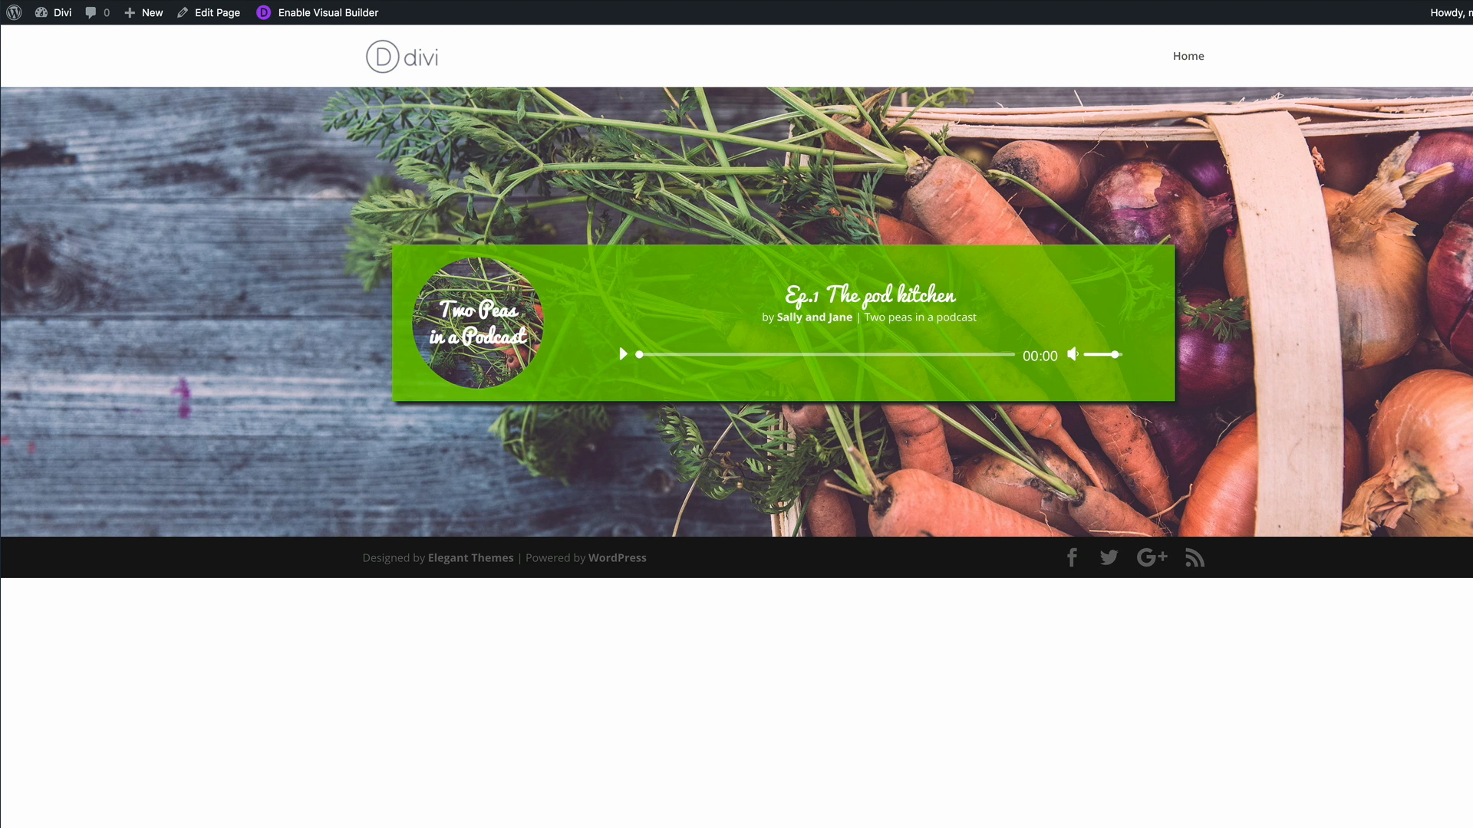